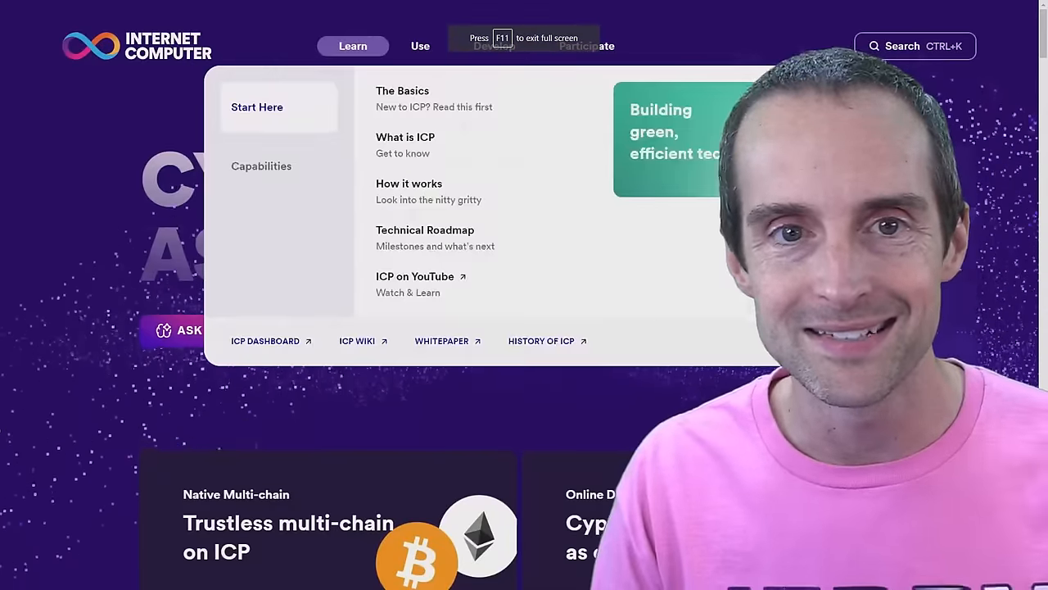
Switch between the ICP wallet balance in NNS and the Internet Computer homepage.
left_click(420, 46)
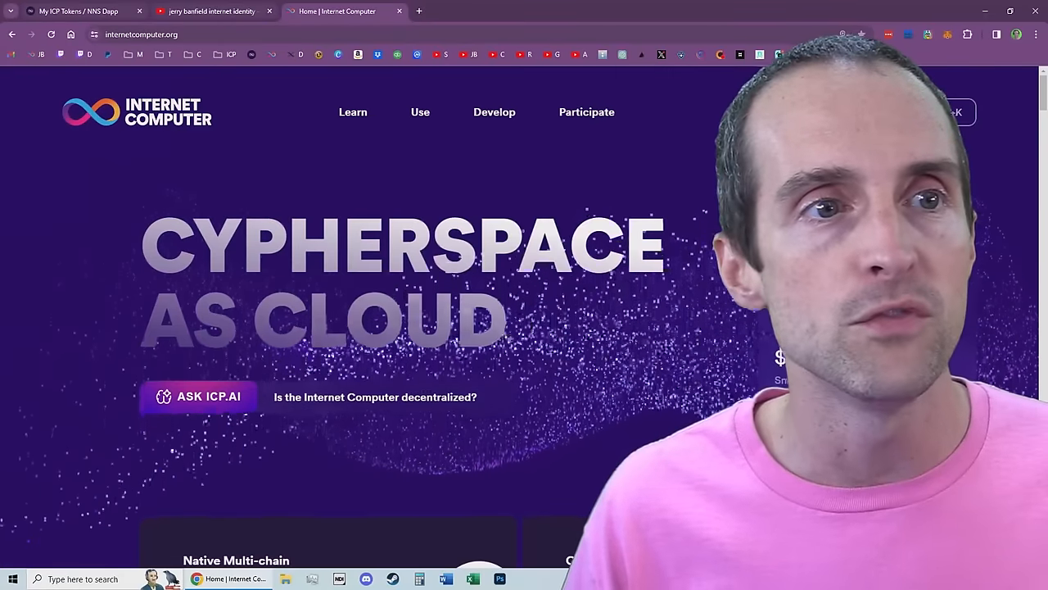
left_click(78, 11)
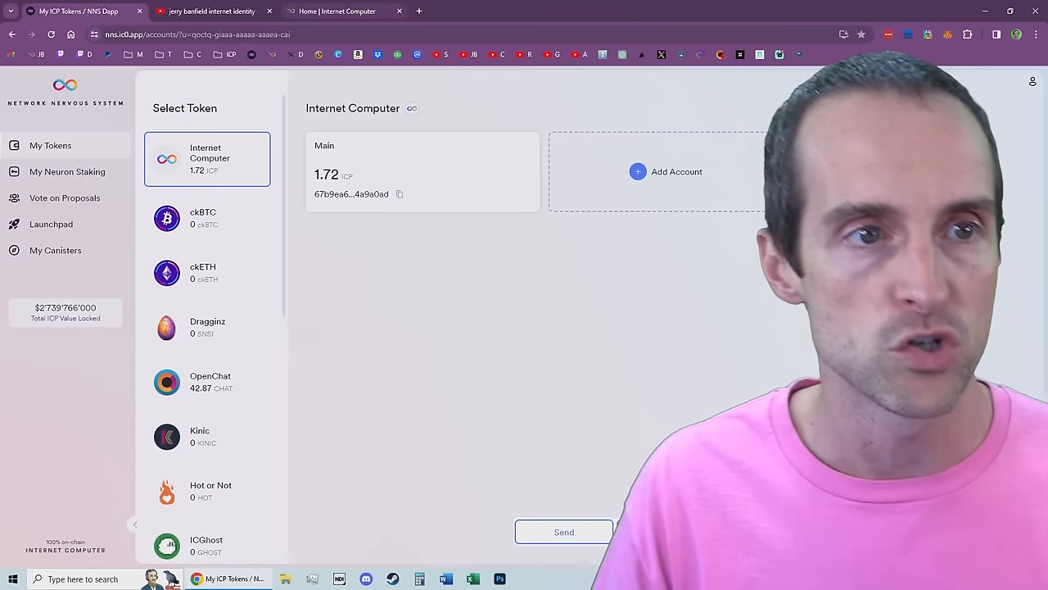
left_click(344, 10)
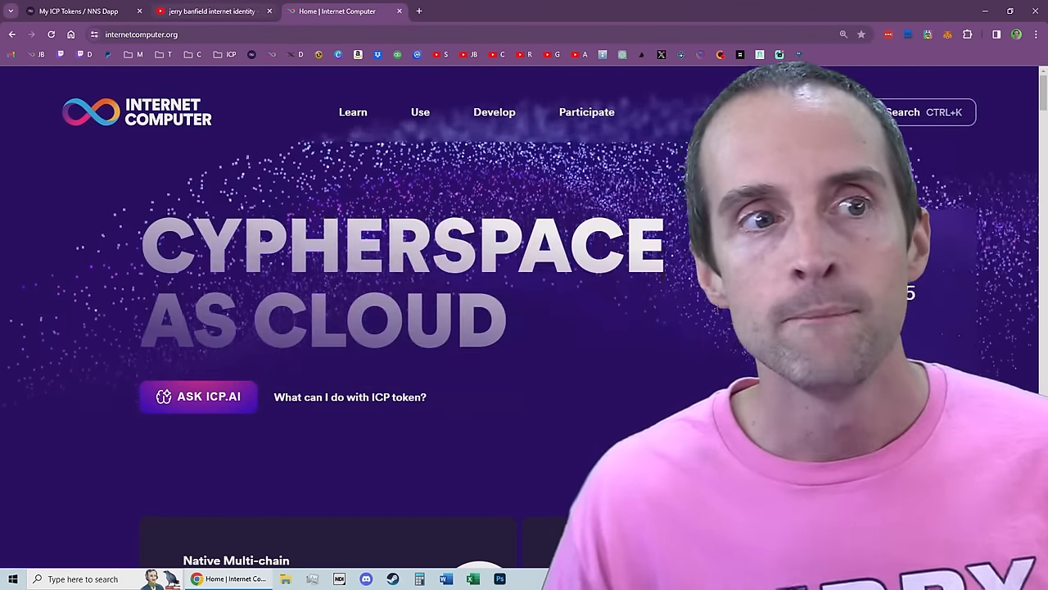
left_click(74, 11)
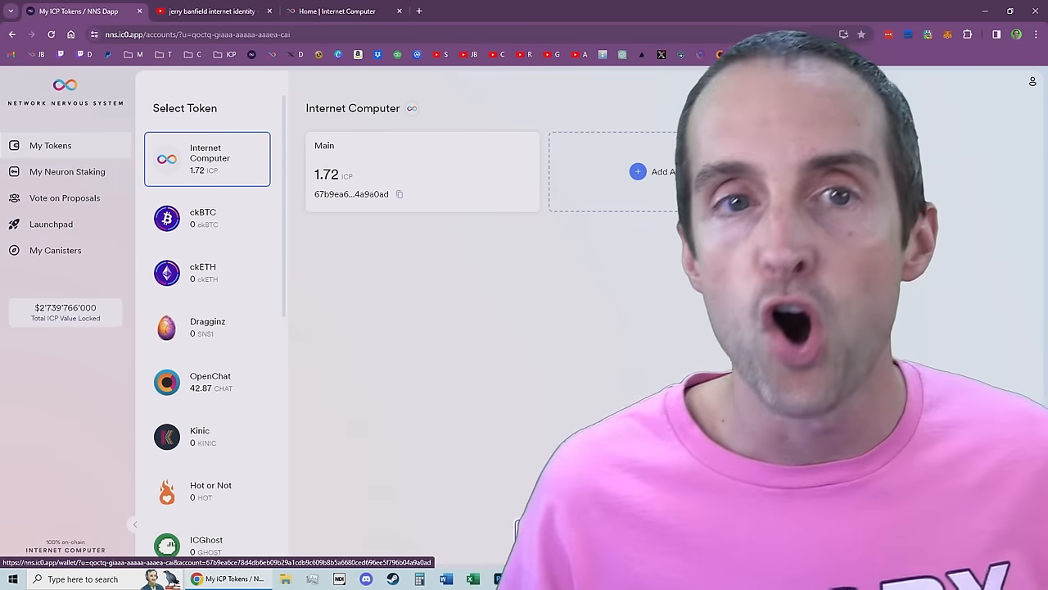
mouse_move(344, 11)
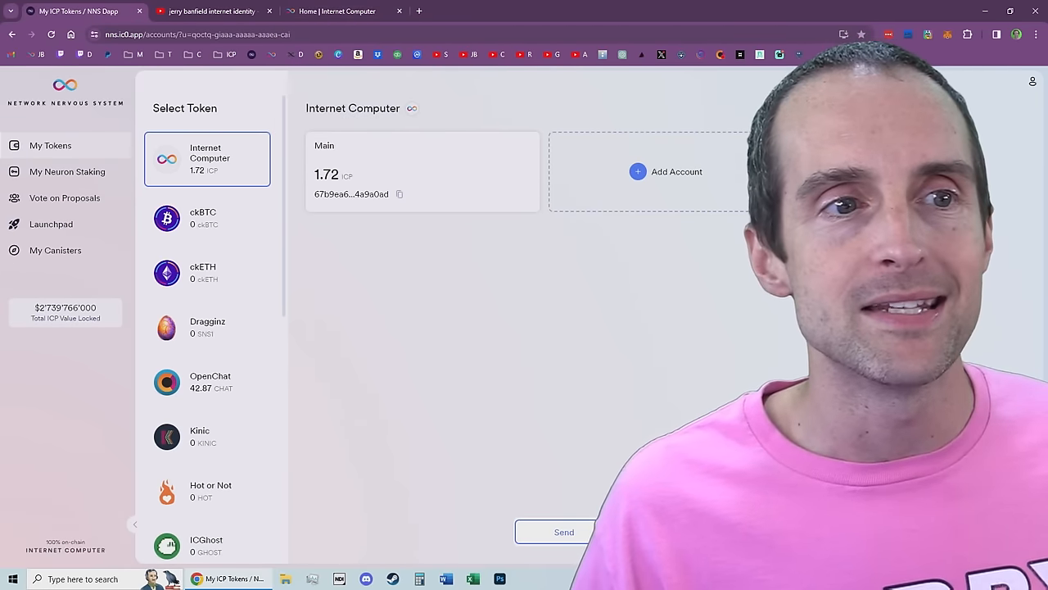
left_click(344, 11)
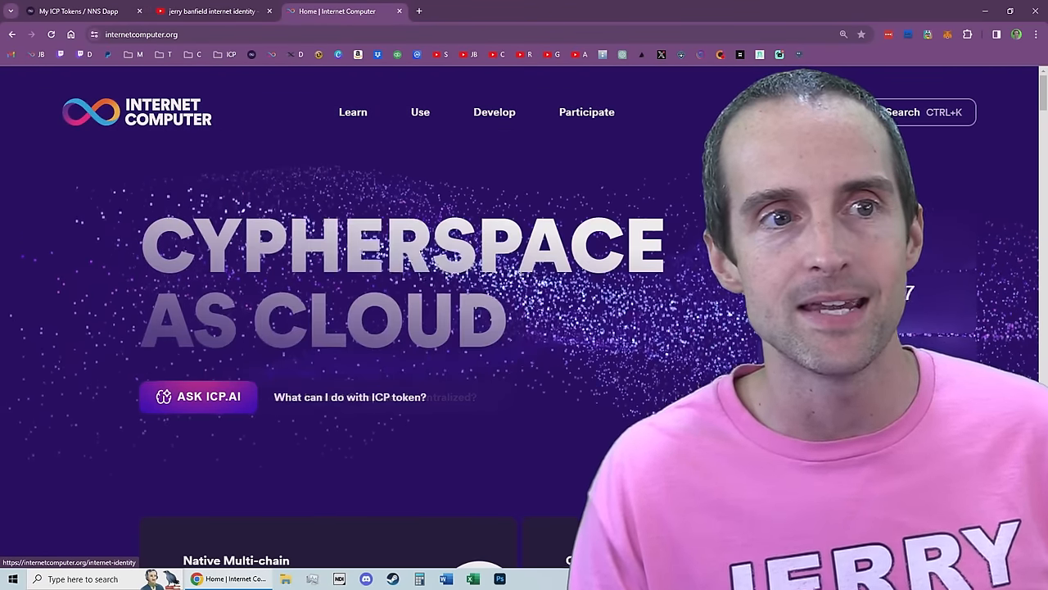
left_click(78, 10)
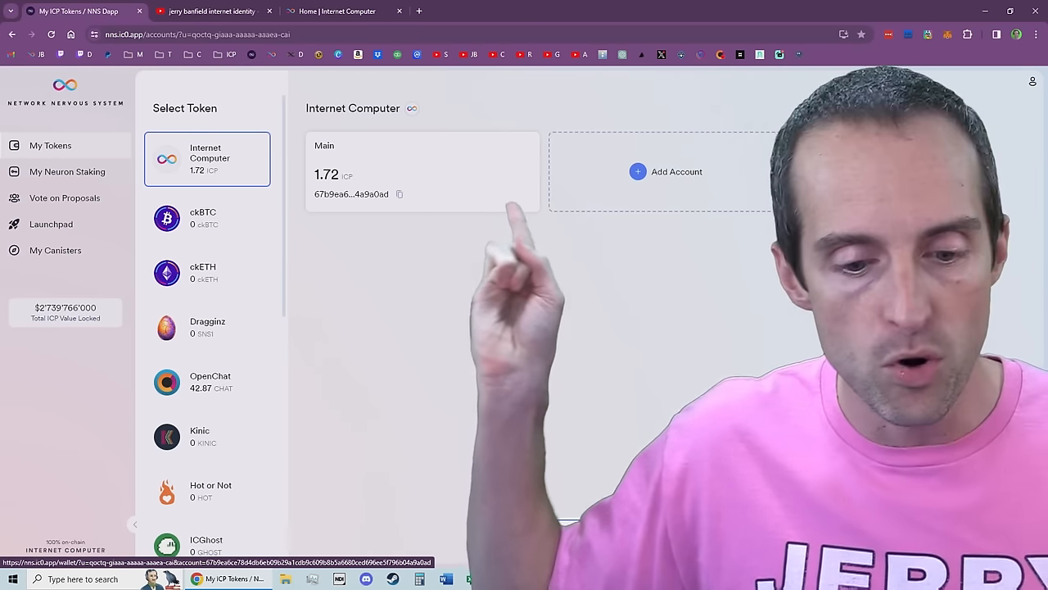
key("f11")
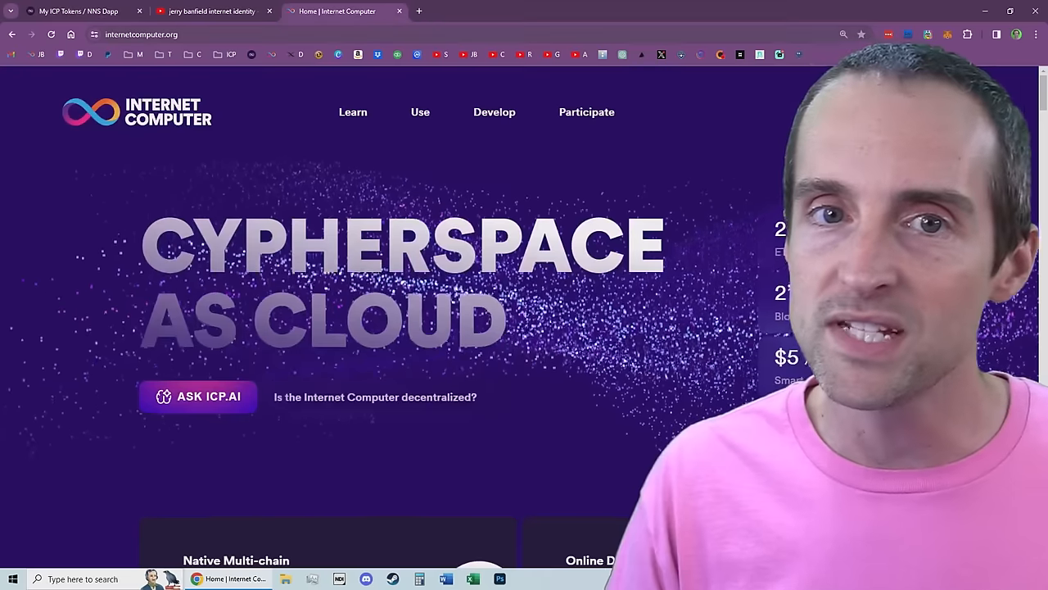
On ICP Dashboard Governance, compare 9% rewards at 1 year versus 16% at 8 years.
left_click(549, 10)
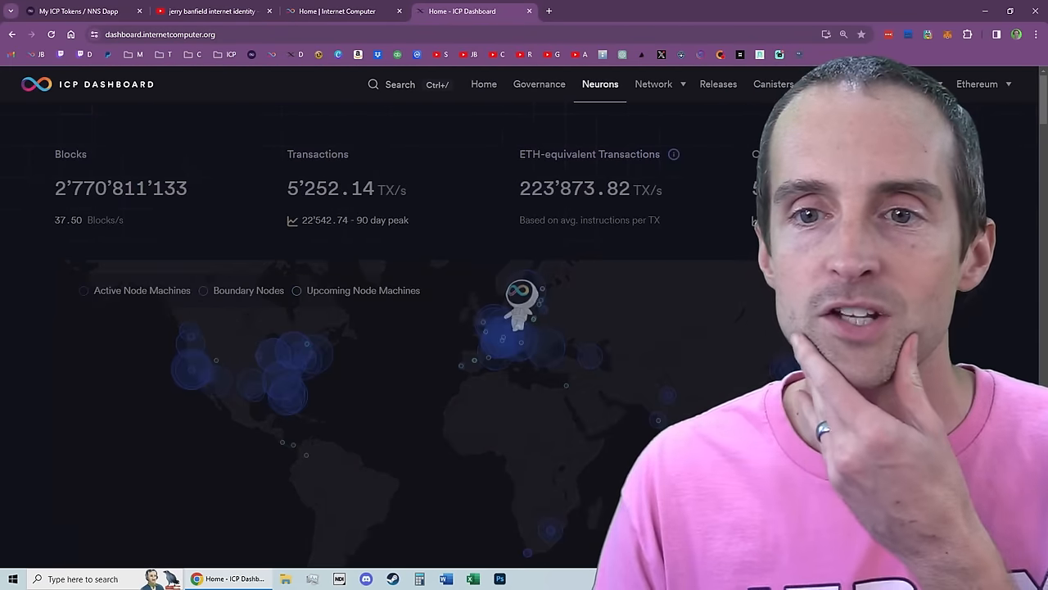
left_click(539, 84)
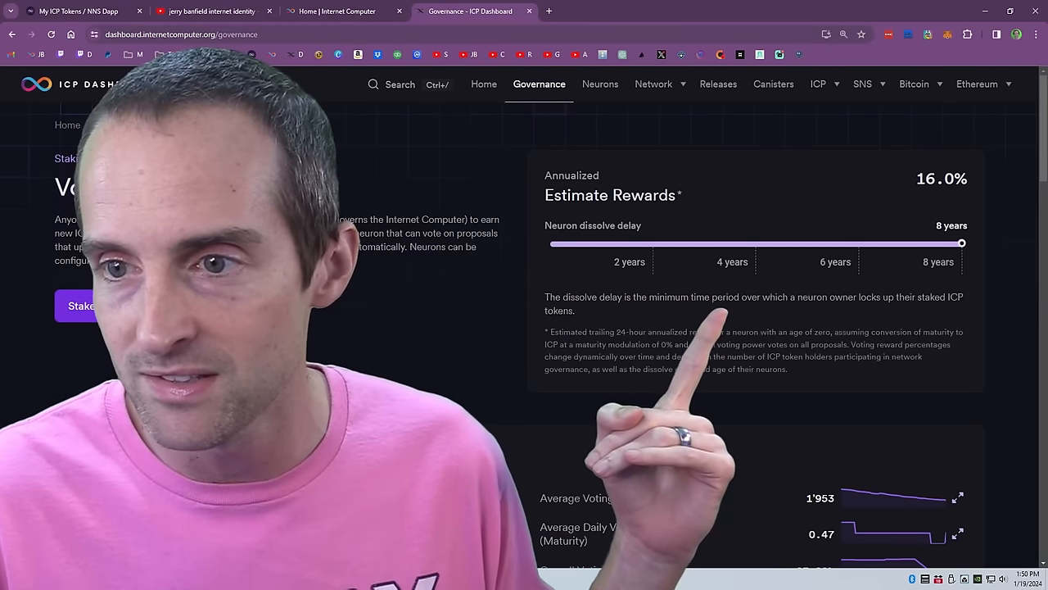
left_click_drag(962, 243, 602, 243)
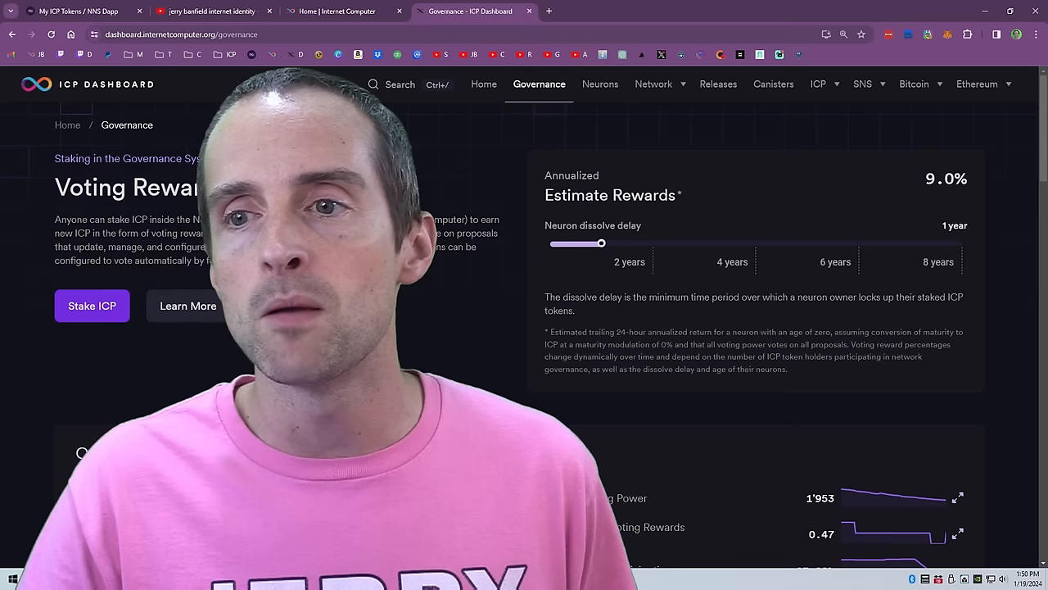
left_click_drag(602, 244, 962, 243)
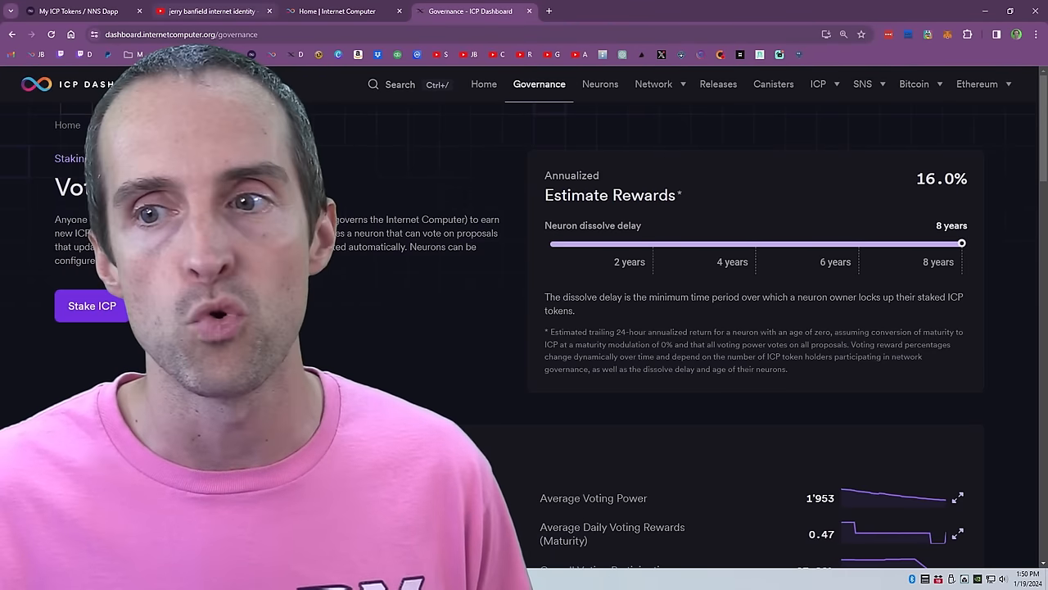
left_click_drag(962, 243, 602, 243)
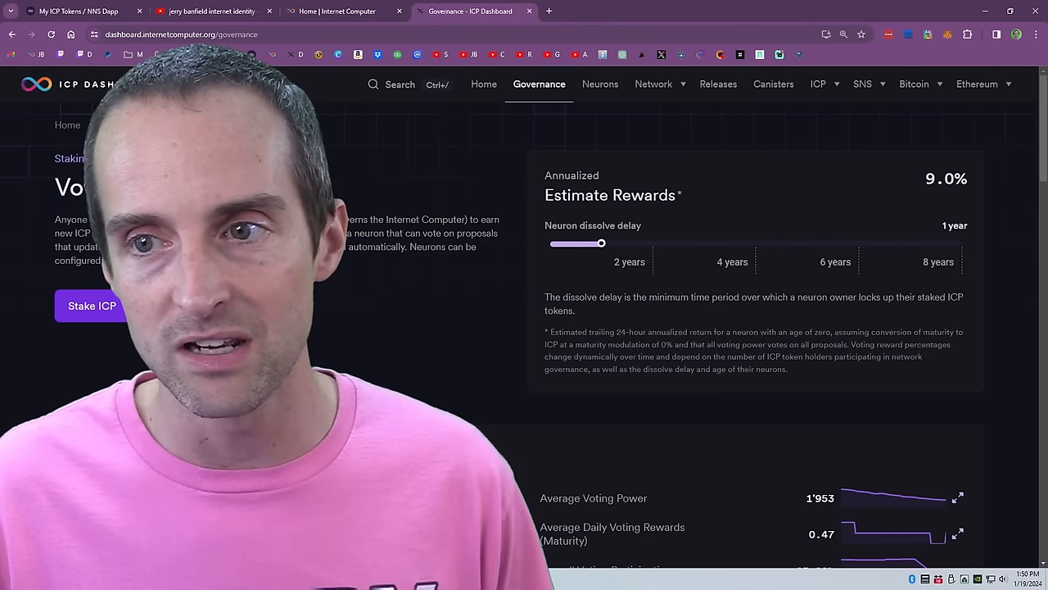
left_click_drag(601, 243, 565, 243)
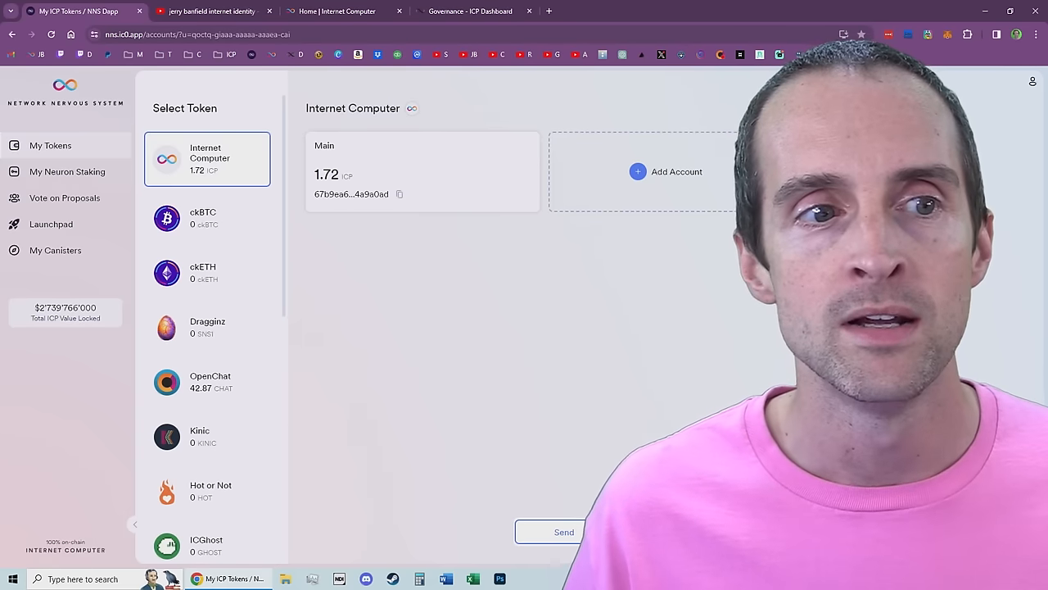
View the locked 2,907.71 ICP neuron with 8-year delay and 6,090 voting power.
left_click(68, 172)
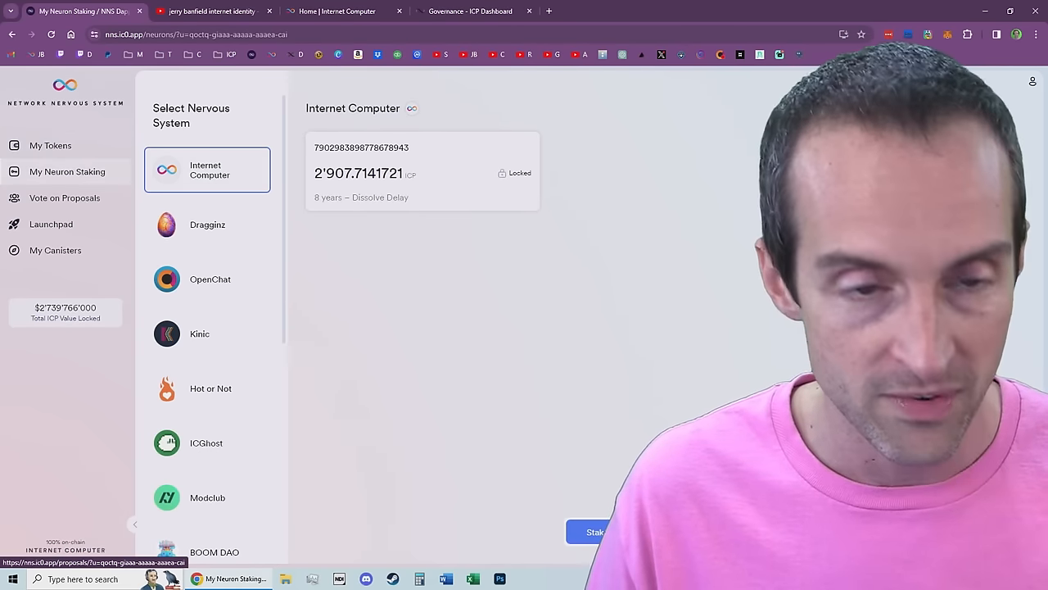
key("f11")
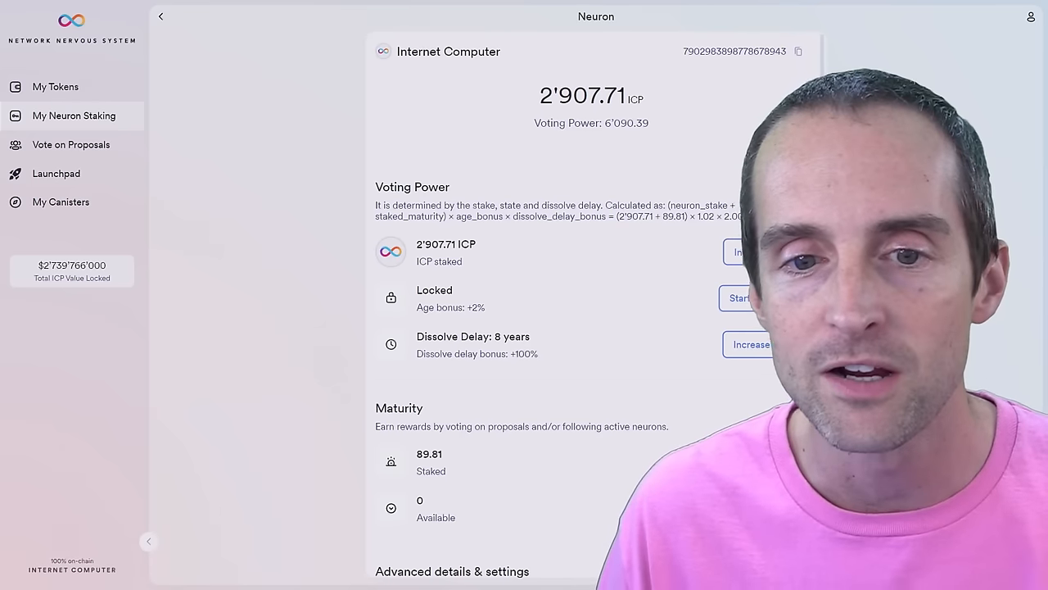
scroll("down", 3)
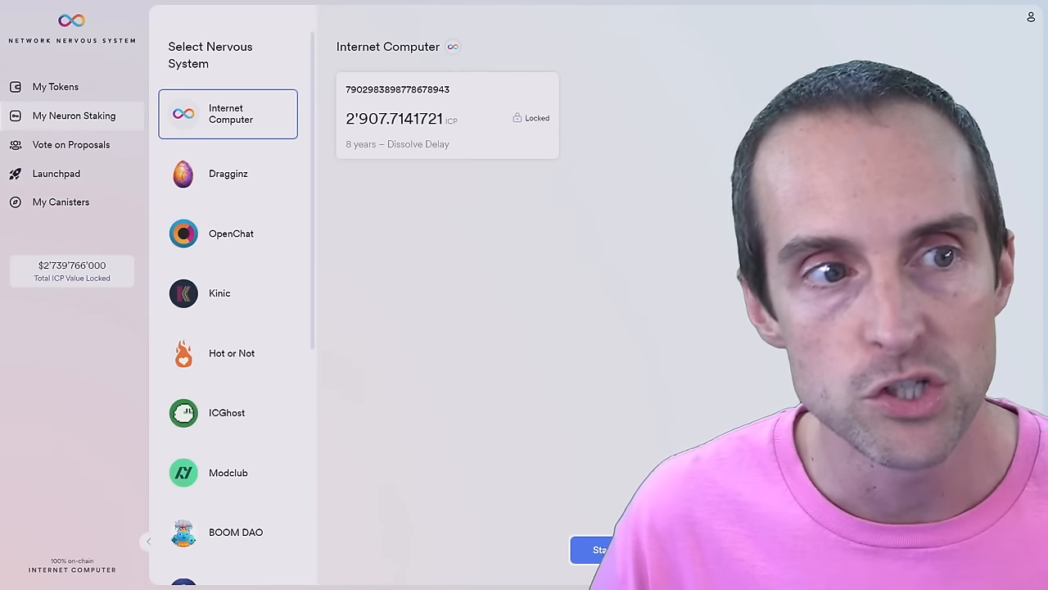
left_click(54, 86)
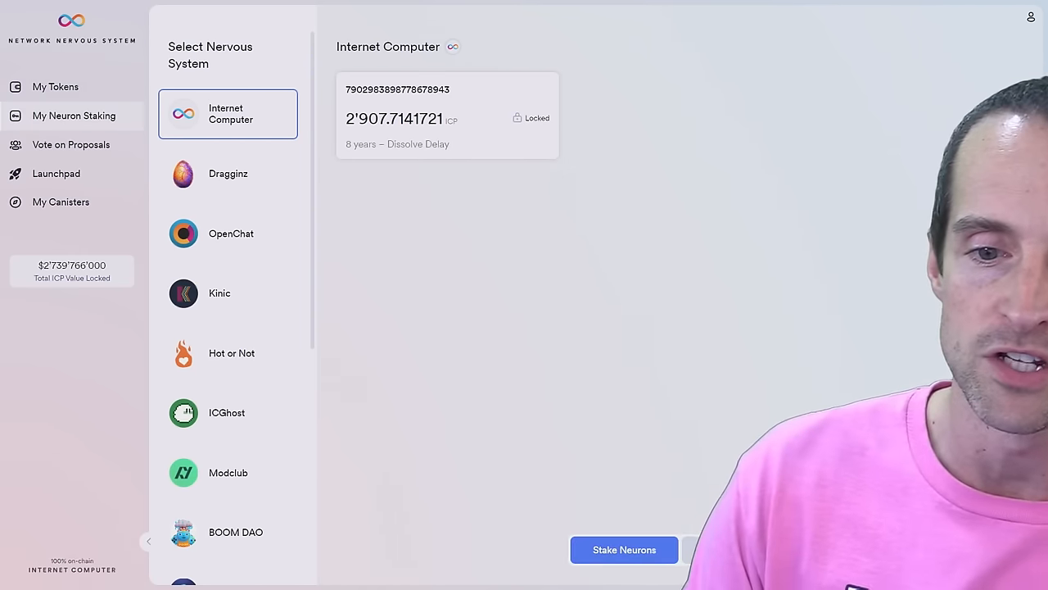
left_click(624, 549)
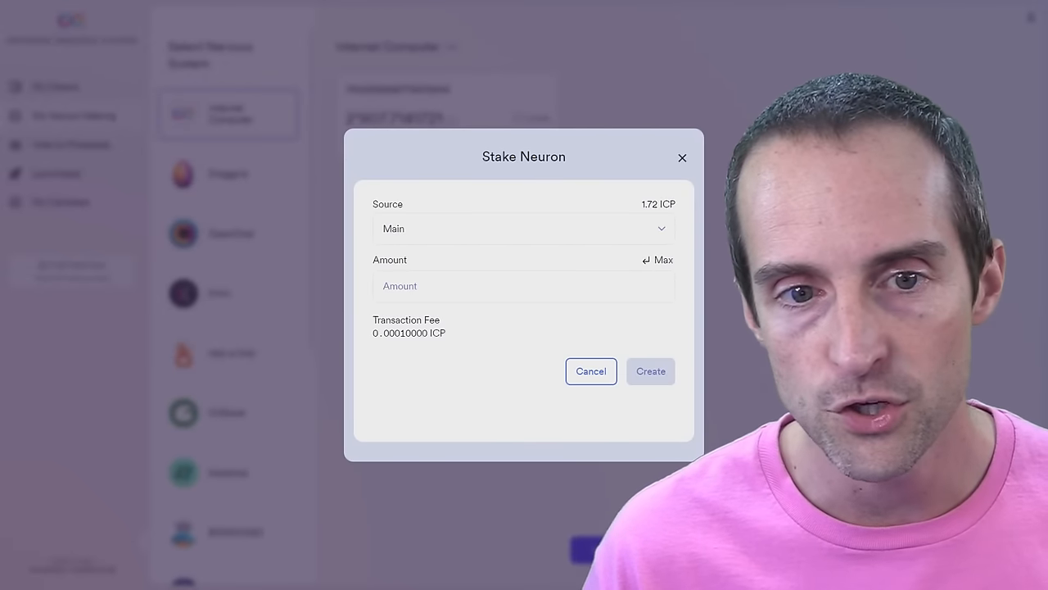
left_click(523, 286)
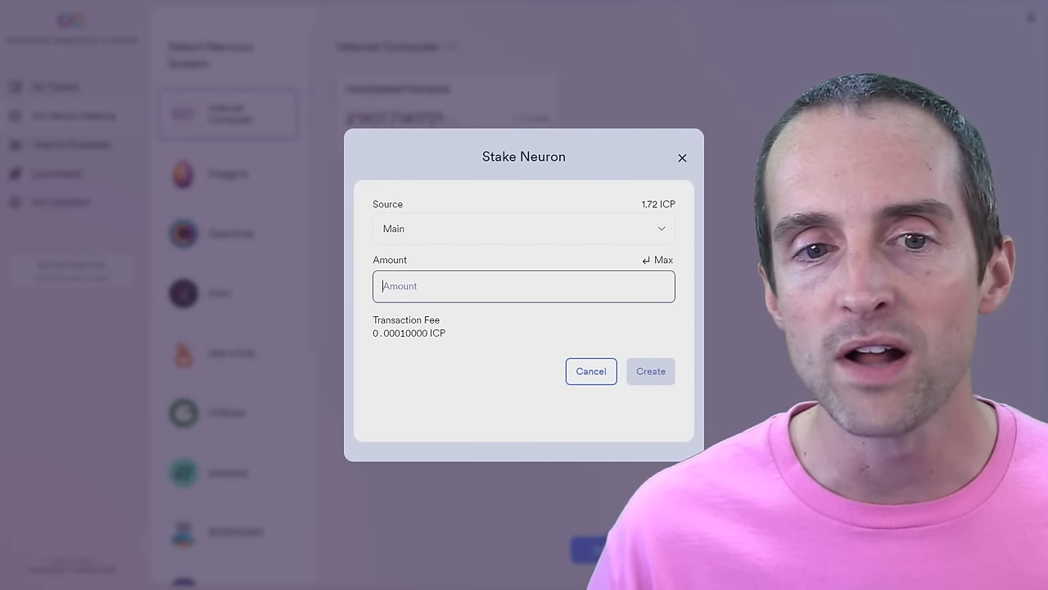
type("1")
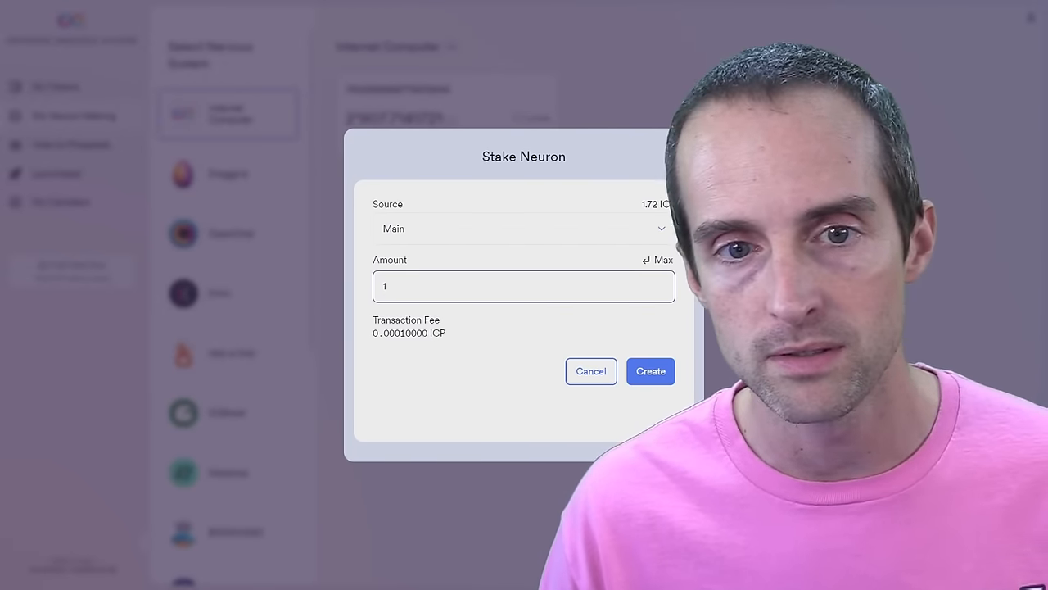
left_click(663, 260)
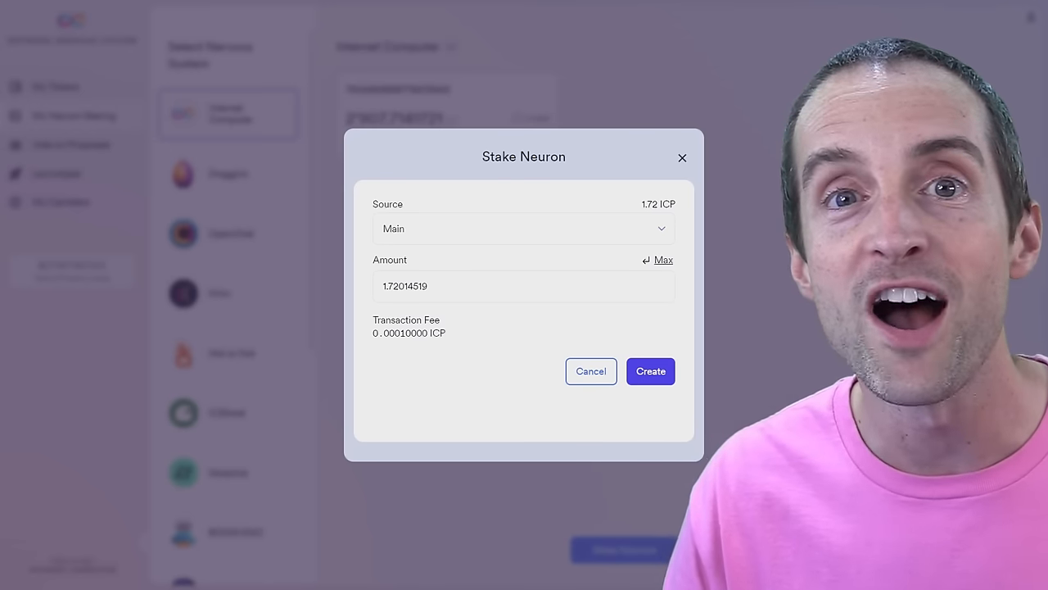
left_click(650, 371)
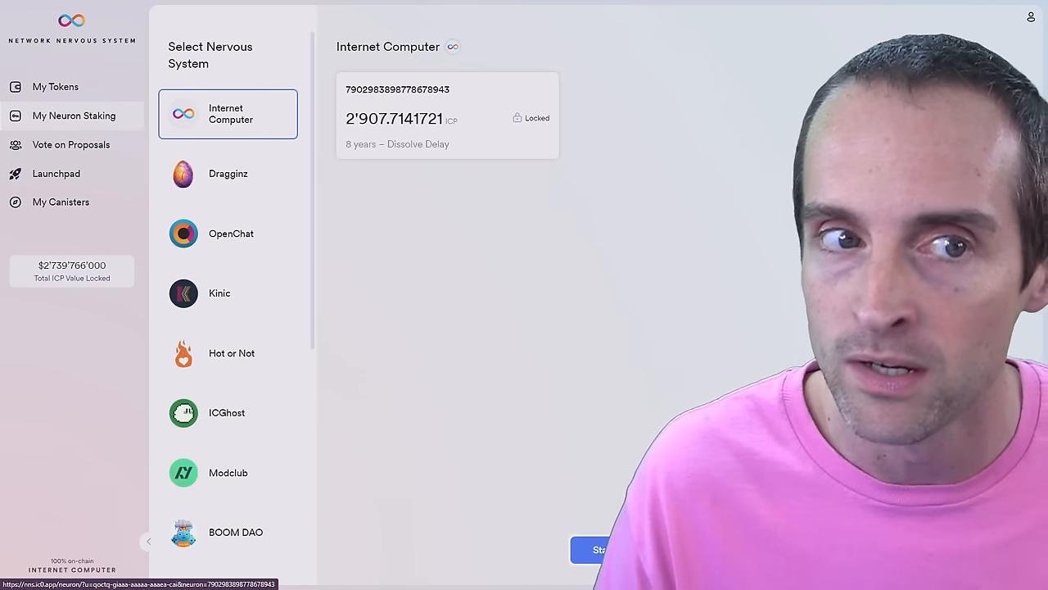
left_click(55, 86)
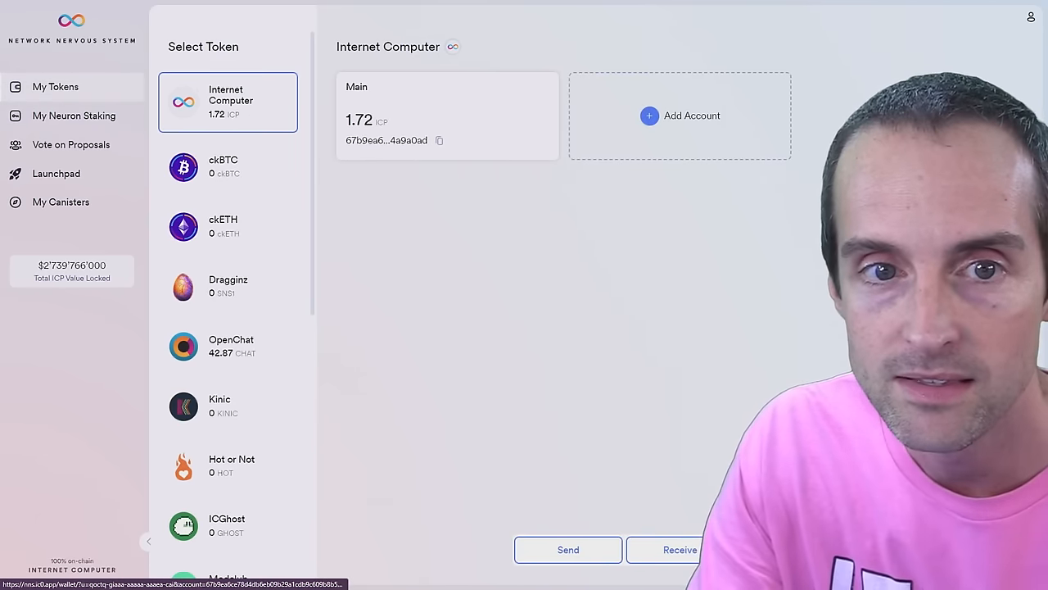
left_click(73, 116)
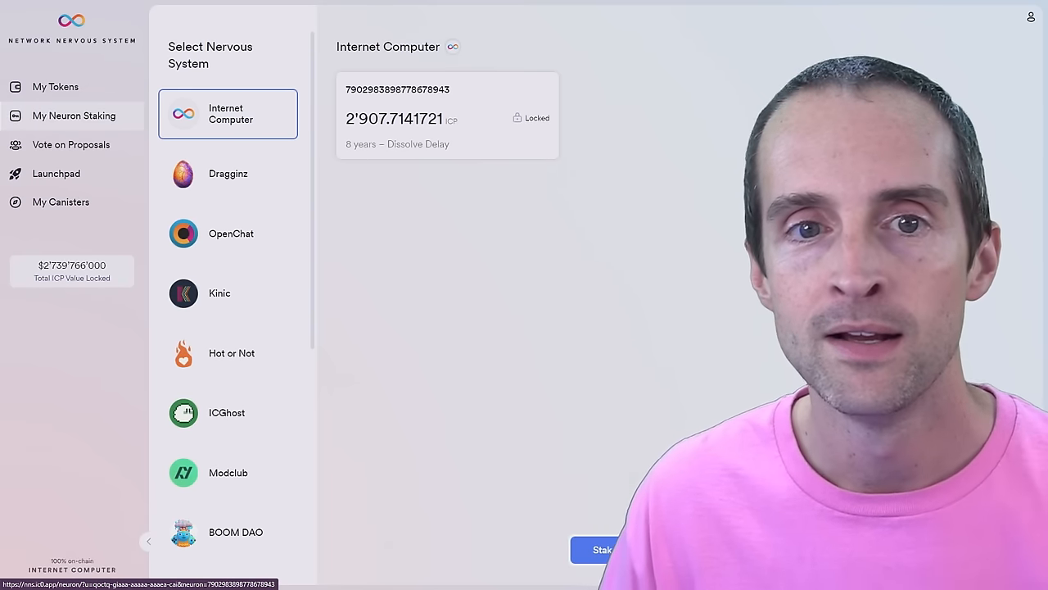
left_click(55, 87)
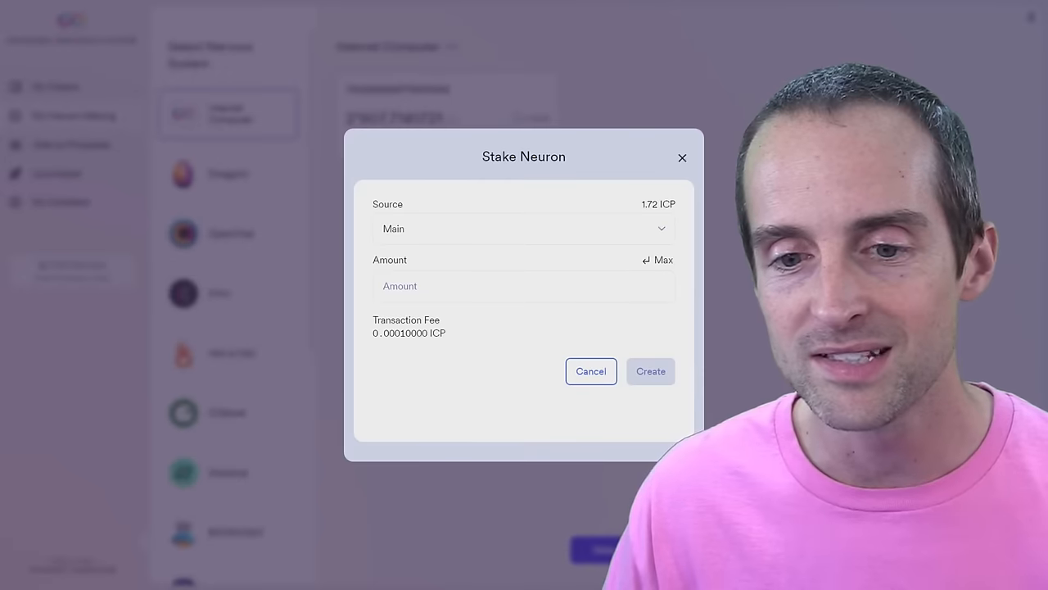
Stake the maximum 1.72 ICP from the Main account as a new neuron.
left_click(524, 286)
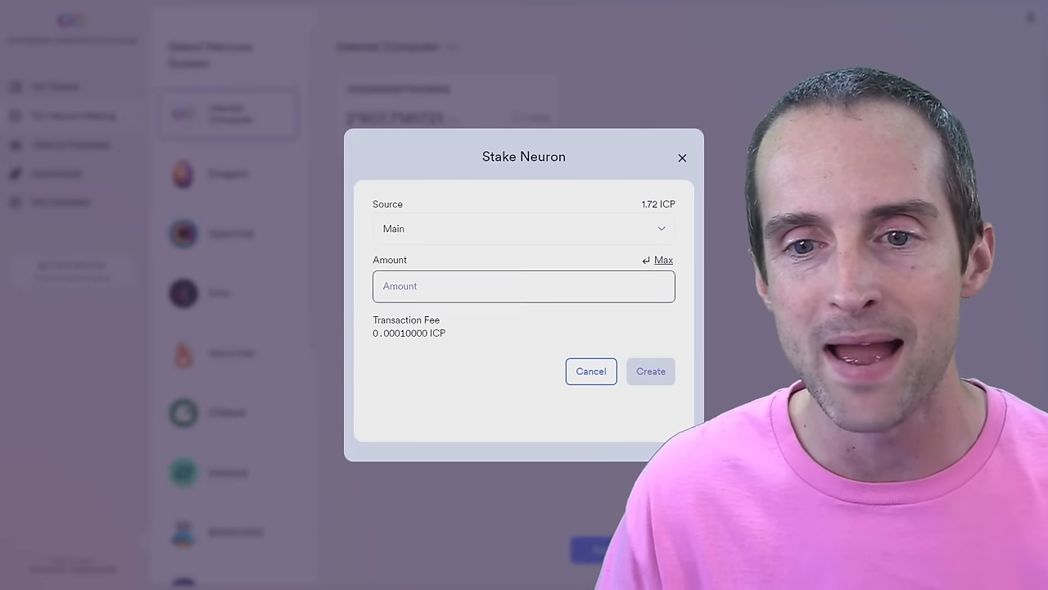
left_click(663, 259)
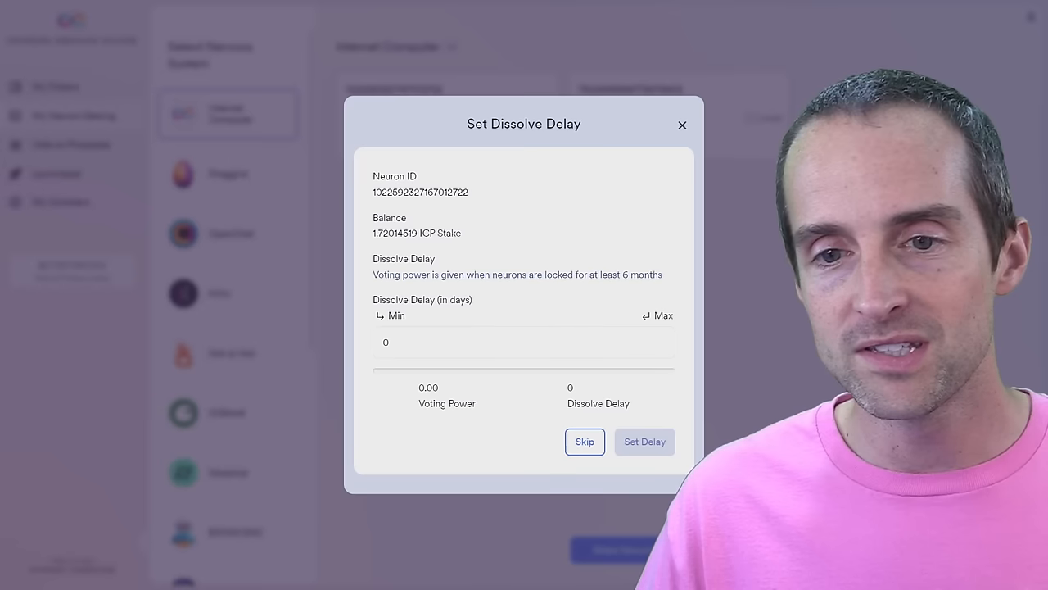
Fill in the 2922-day maximum dissolve delay and preview rewards on the Dashboard slider.
left_click(662, 315)
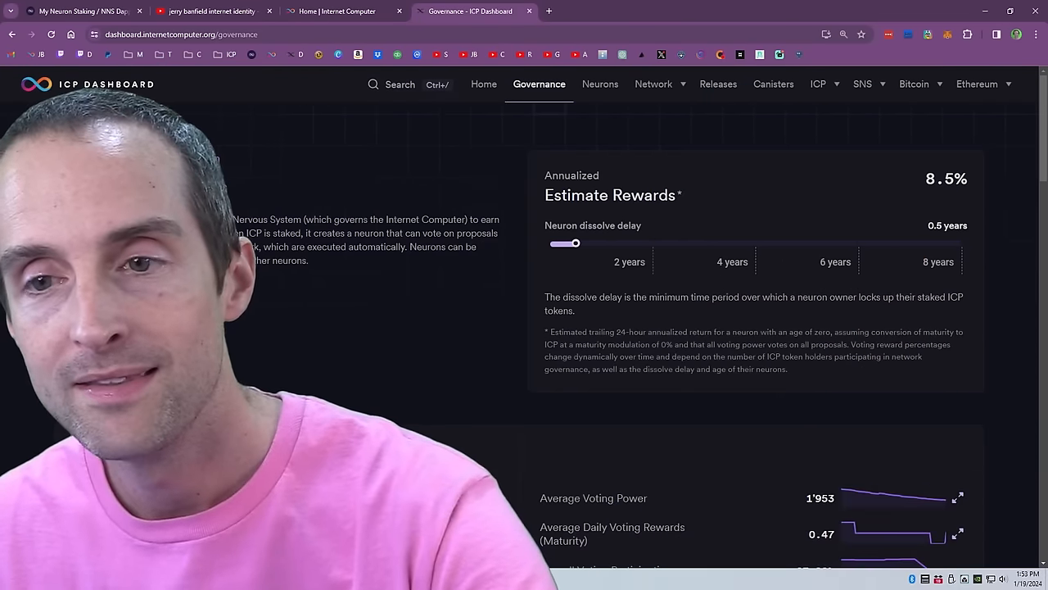
left_click_drag(565, 243, 962, 243)
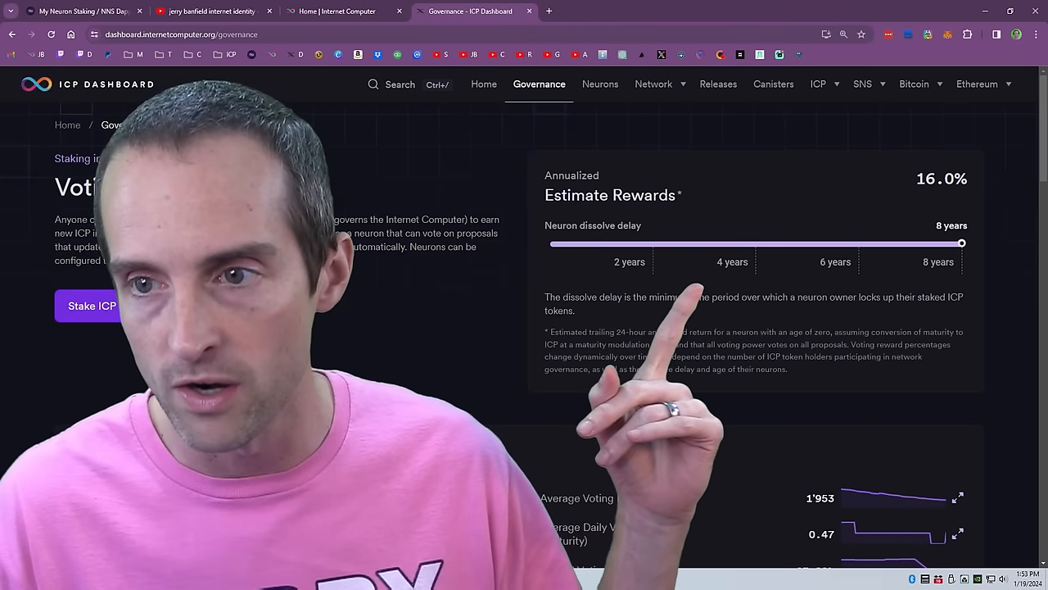
left_click_drag(961, 244, 565, 243)
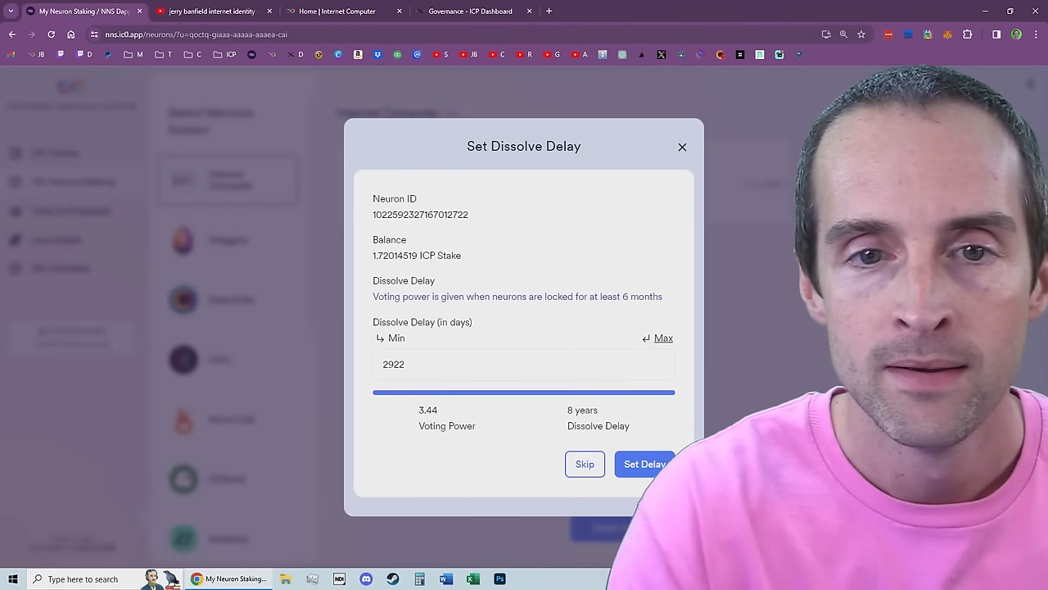
Apply the 8-year dissolve delay to the 1.72 ICP neuron, showing 3.44 voting power.
key("f11")
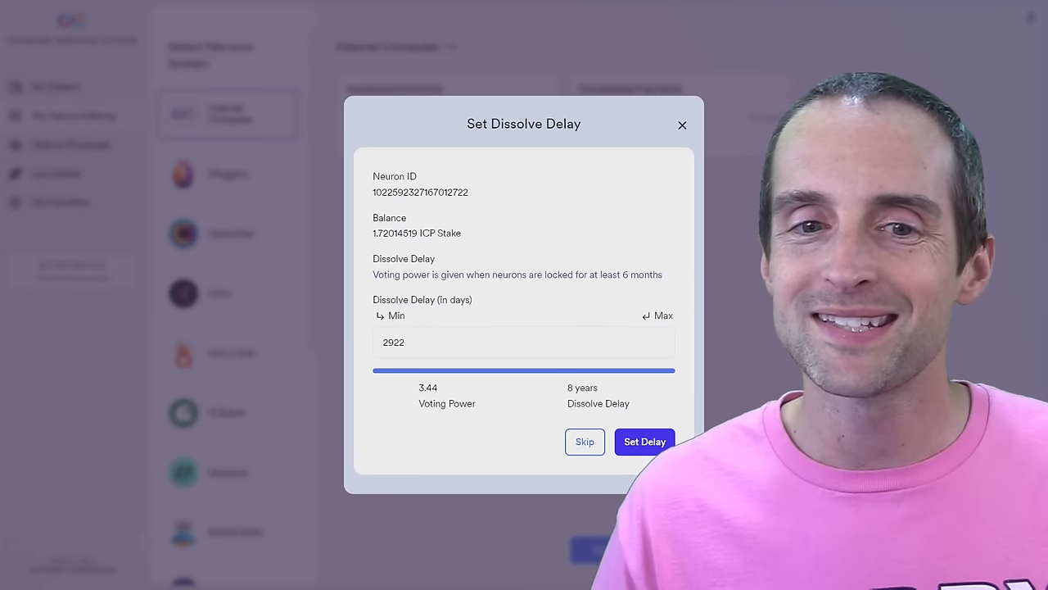
left_click(644, 441)
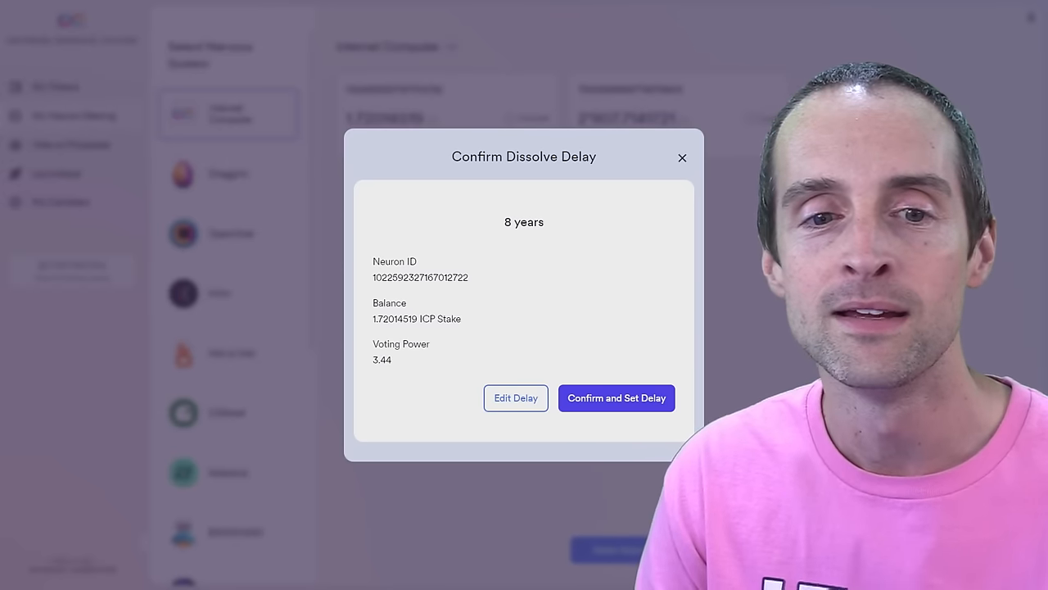
left_click(616, 397)
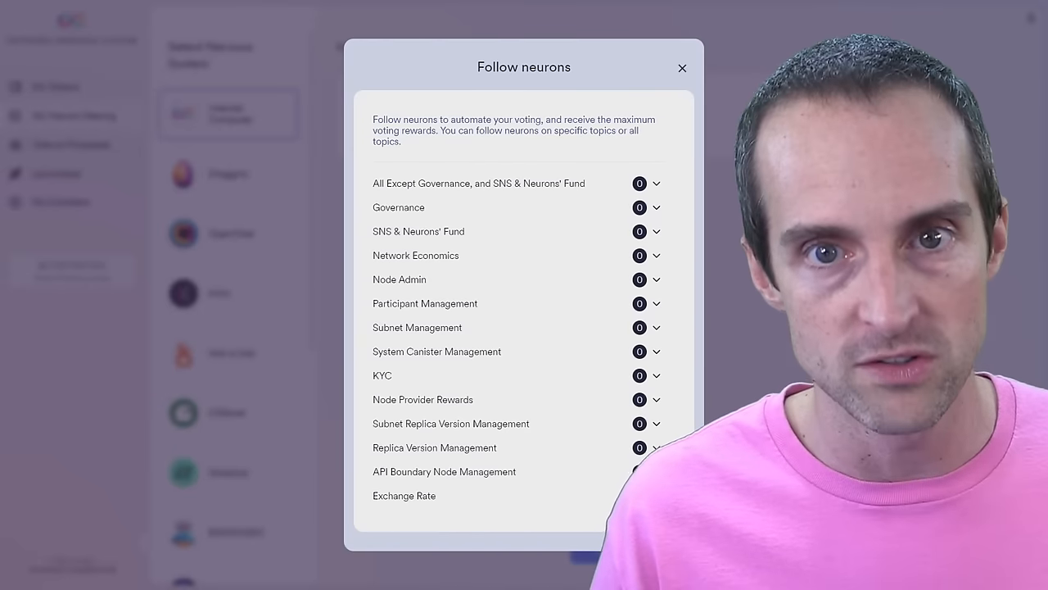
Add DFINITY Foundation as followee for All Except Governance, Governance, and SNS & Neurons' Fund.
left_click(655, 182)
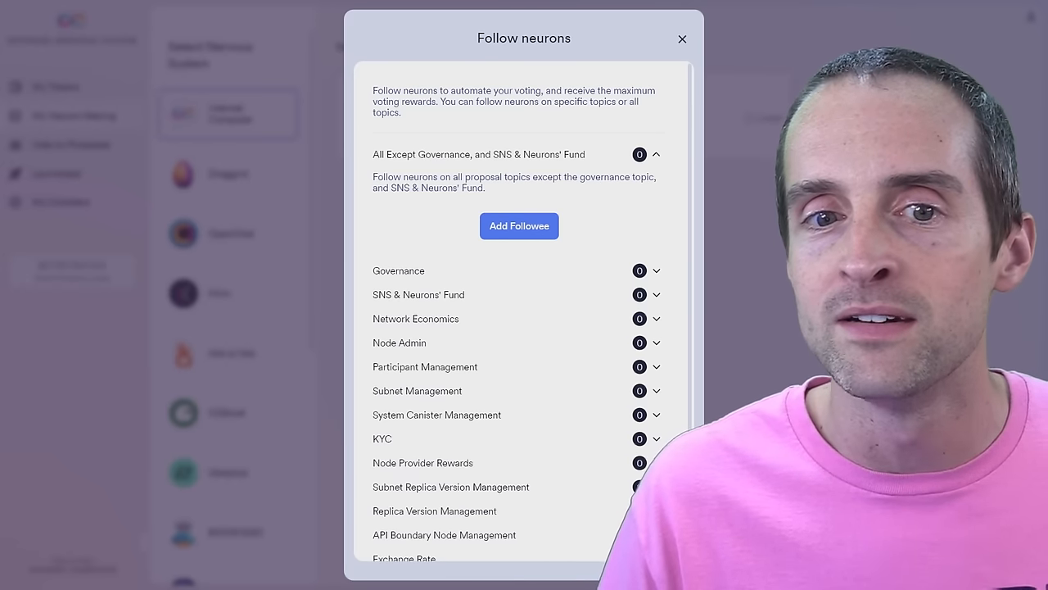
left_click(656, 270)
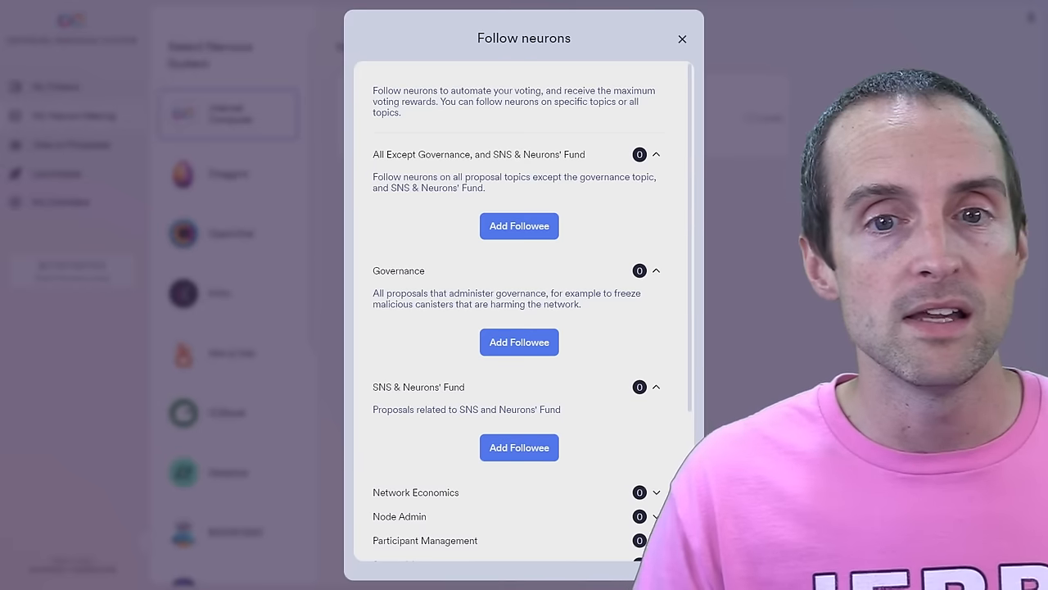
scroll("down", 3)
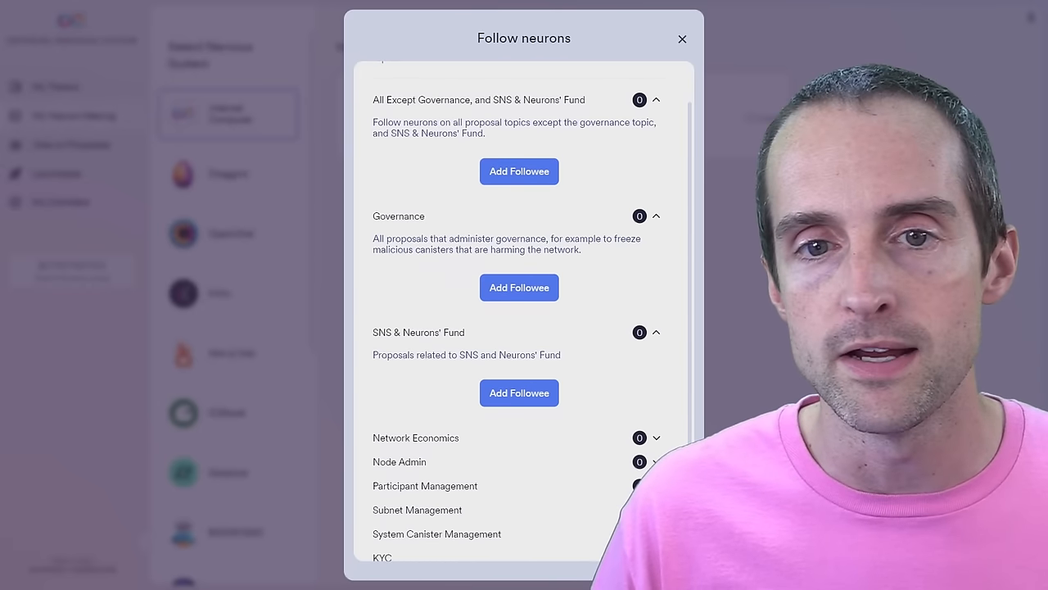
left_click(519, 171)
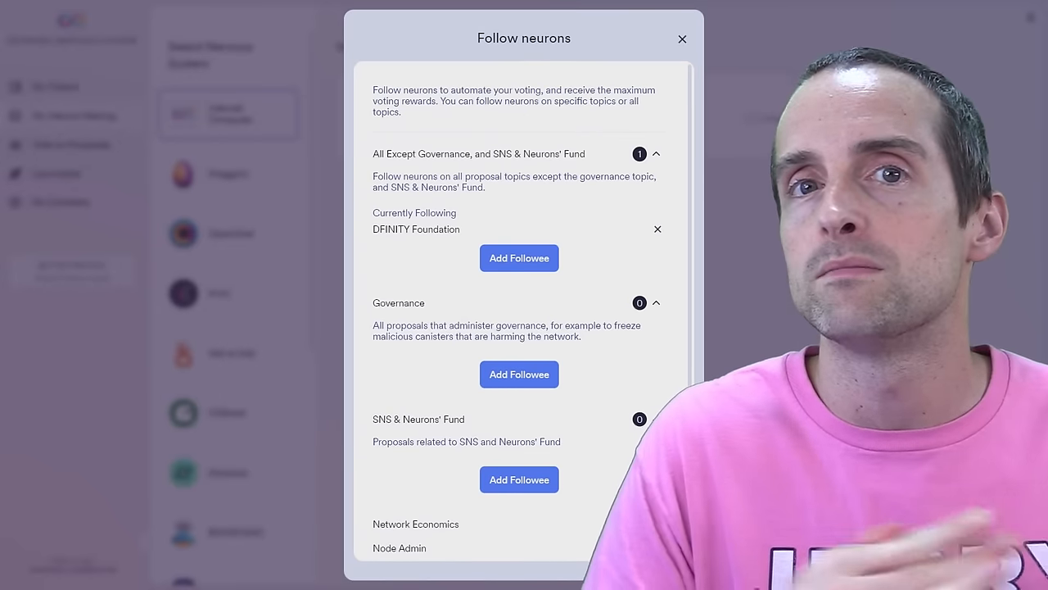
left_click(656, 419)
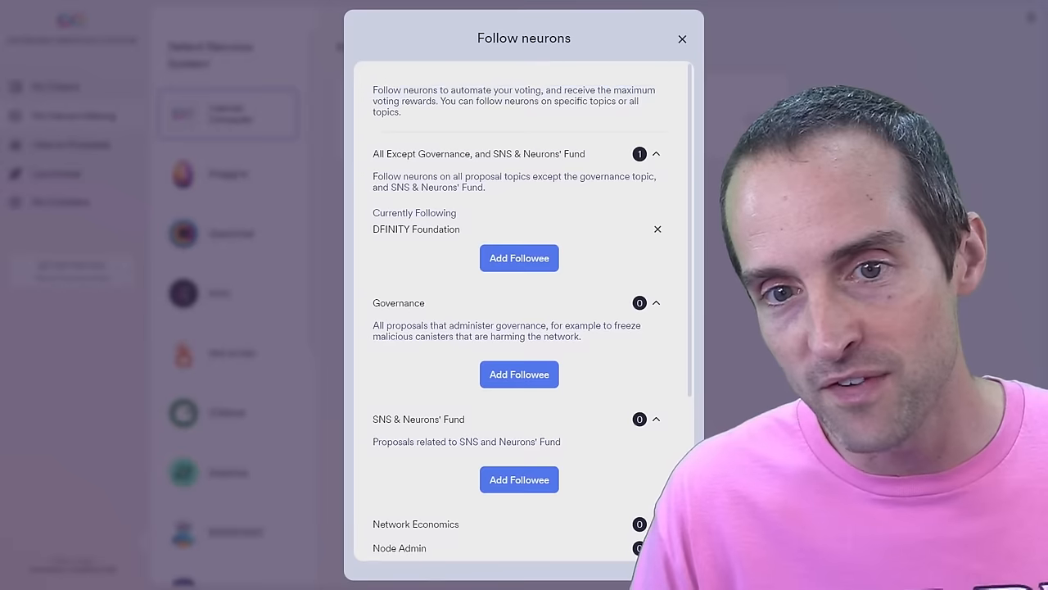
left_click(519, 258)
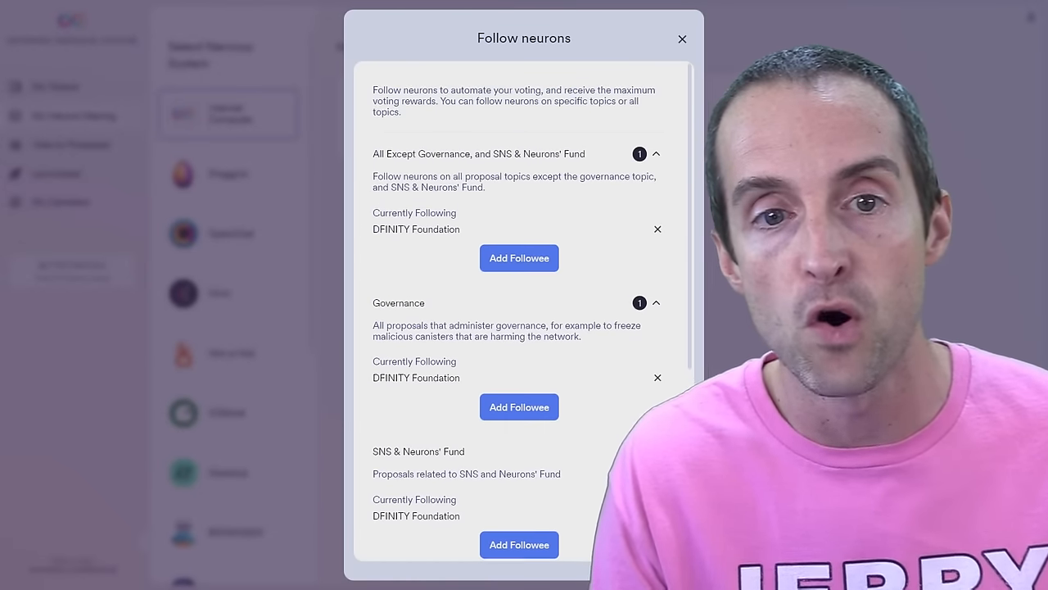
scroll("down", 3)
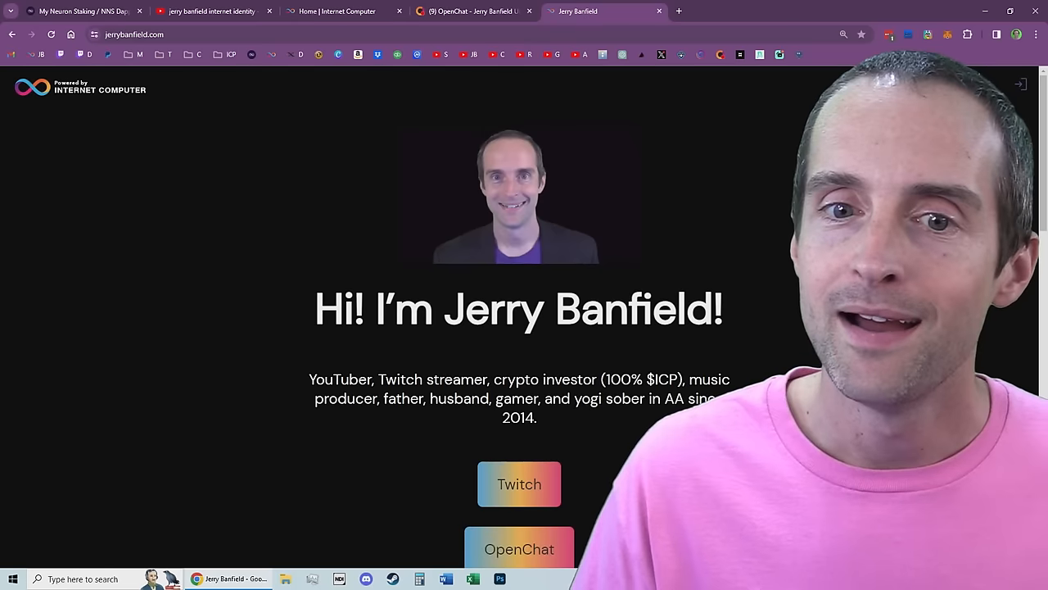
Scroll down the jerrybanfield.com homepage to reach the OpenChat community link.
scroll("down", 3)
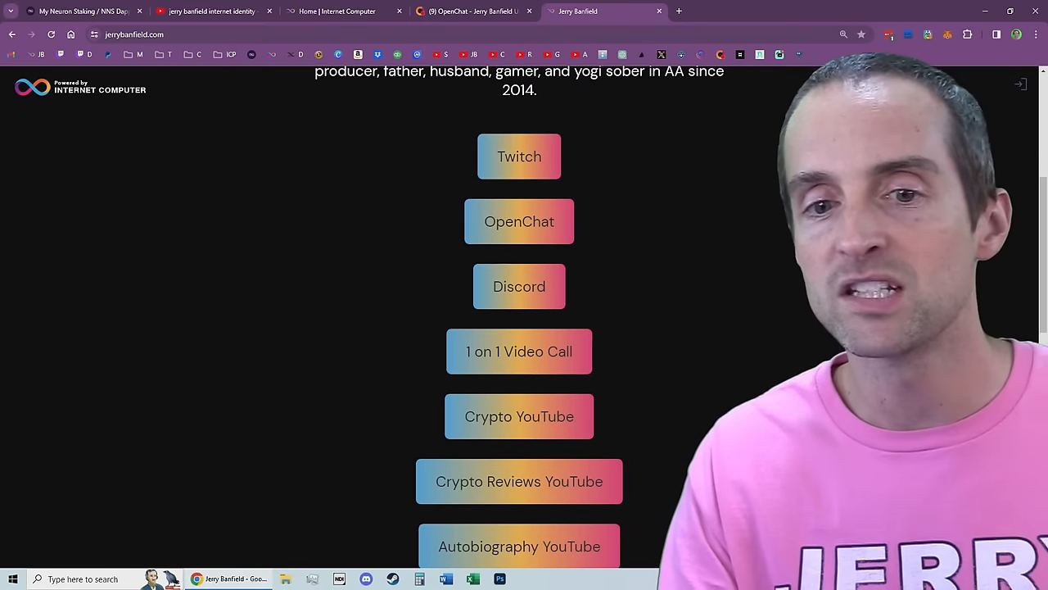
scroll("down", 3)
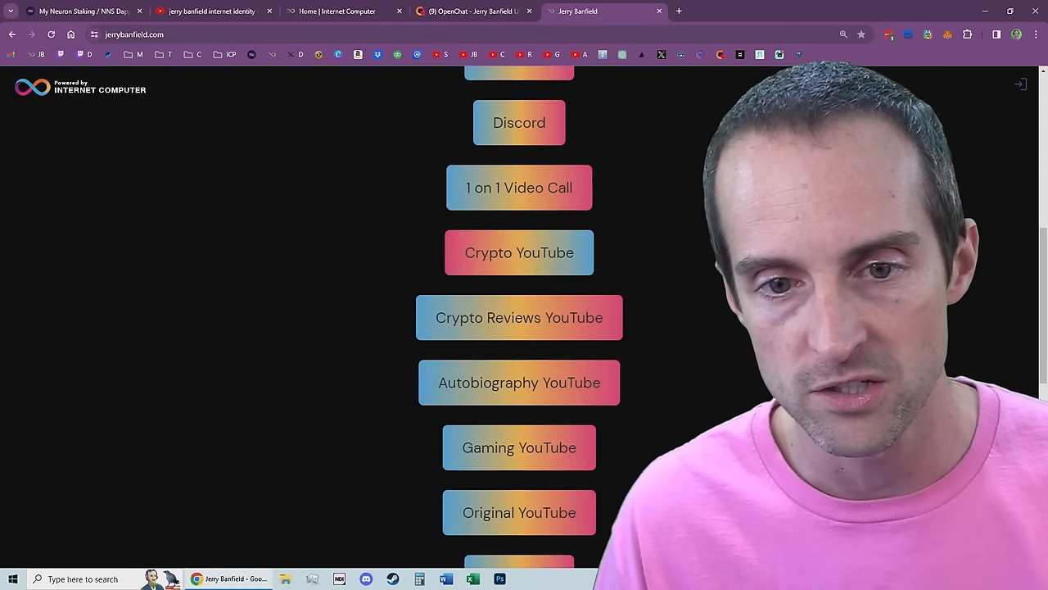
scroll("down", 3)
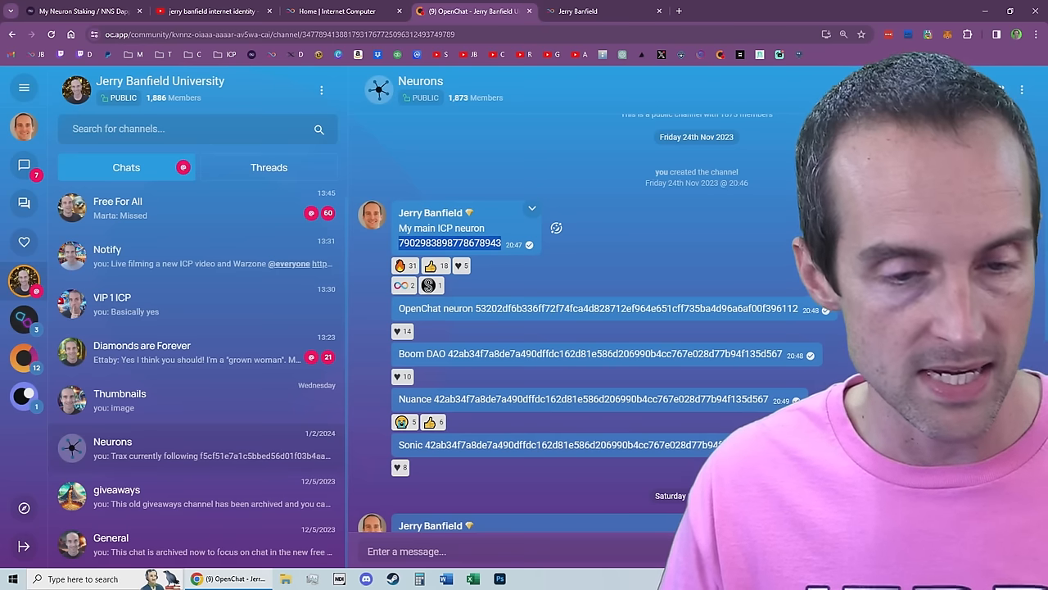
Copy the main neuron ID from OpenChat and close NNS Follow neurons.
left_click(74, 11)
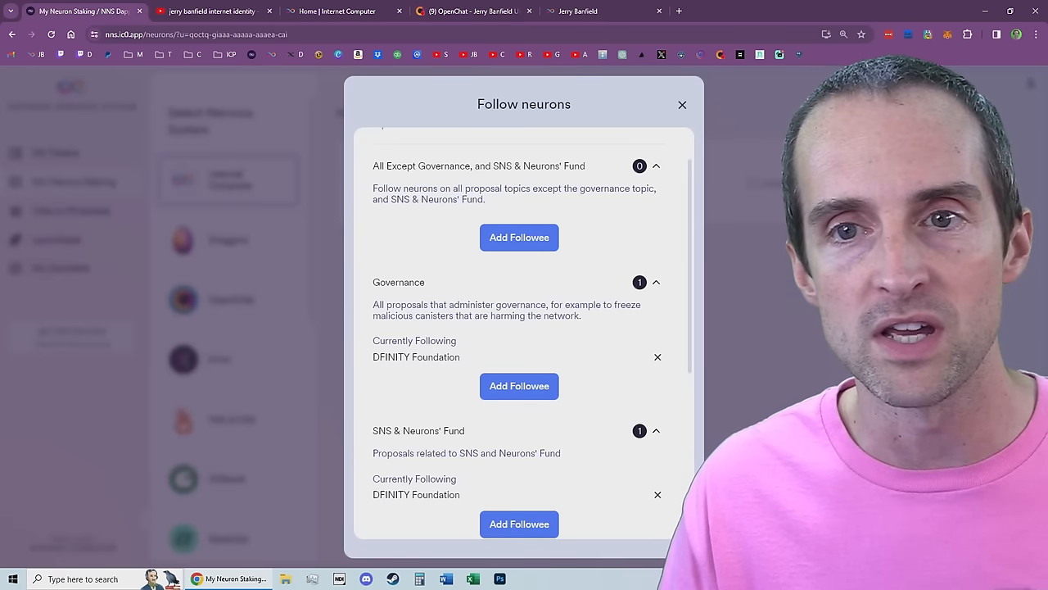
left_click(682, 105)
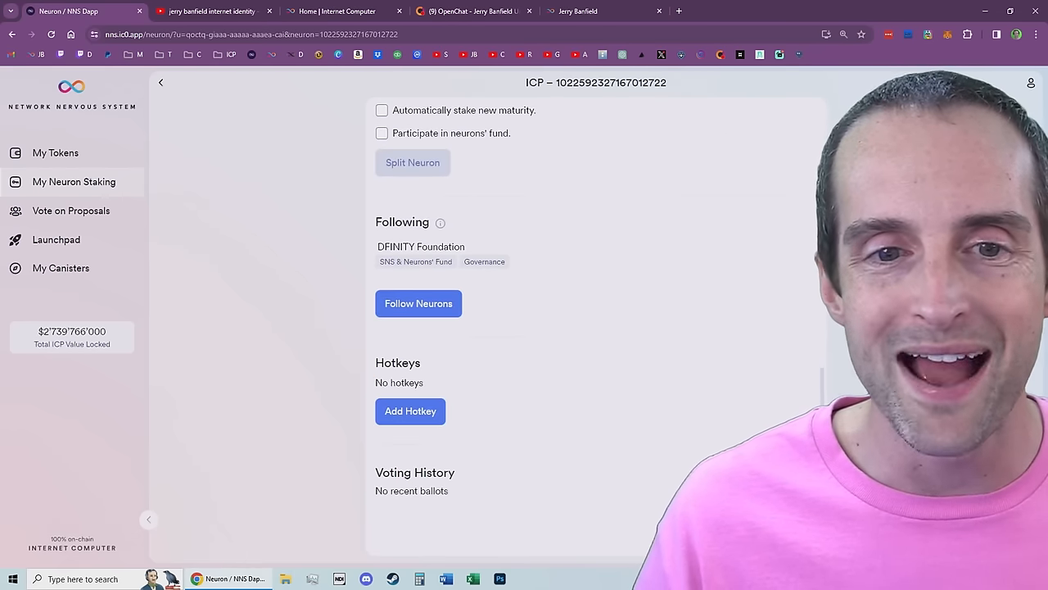
Open the new neuron's Follow Neurons settings.
left_click(418, 303)
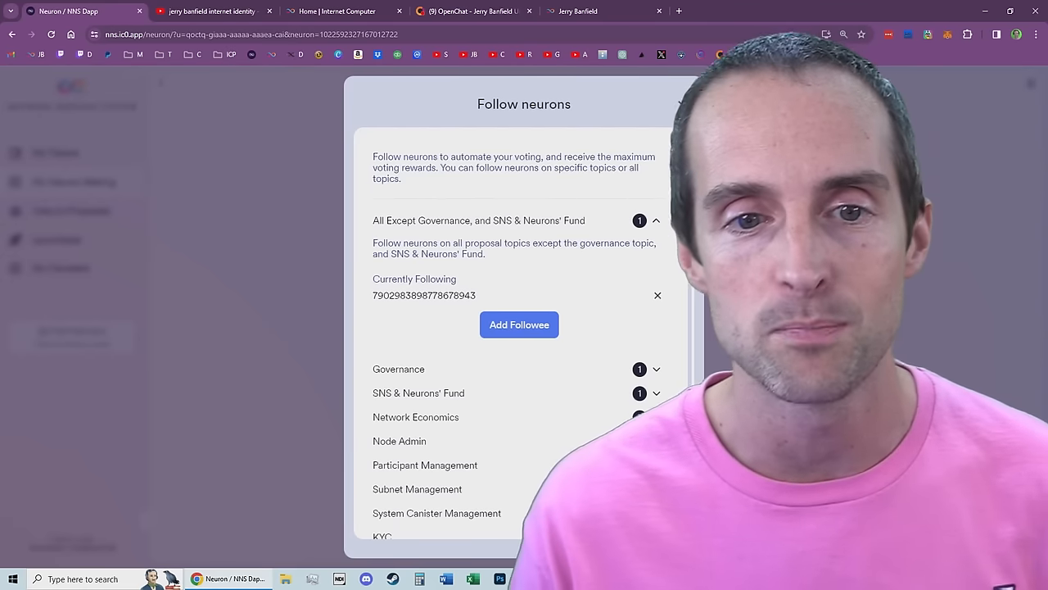
scroll("down", 3)
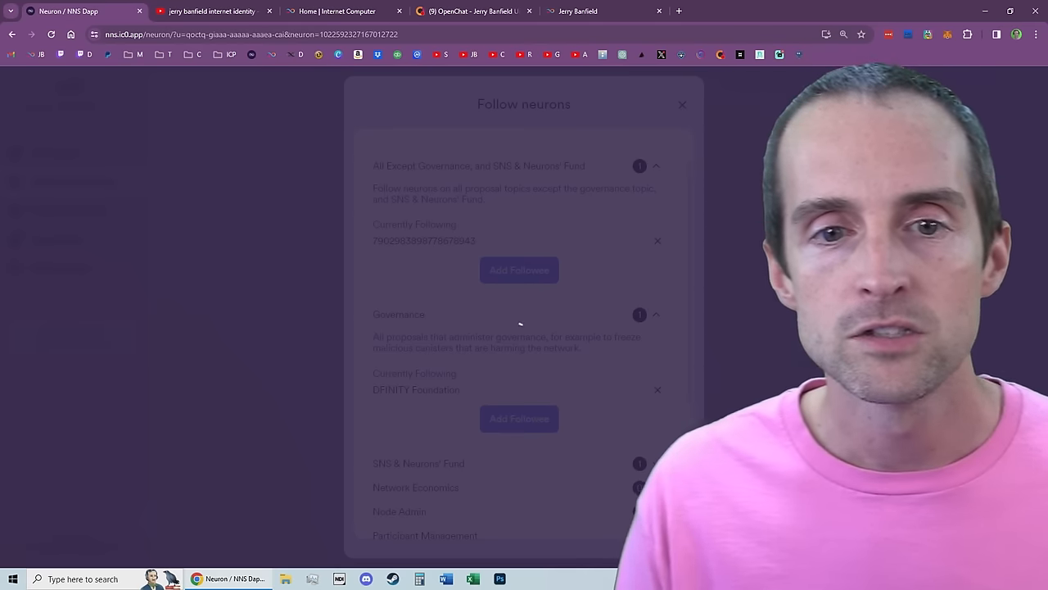
left_click(519, 270)
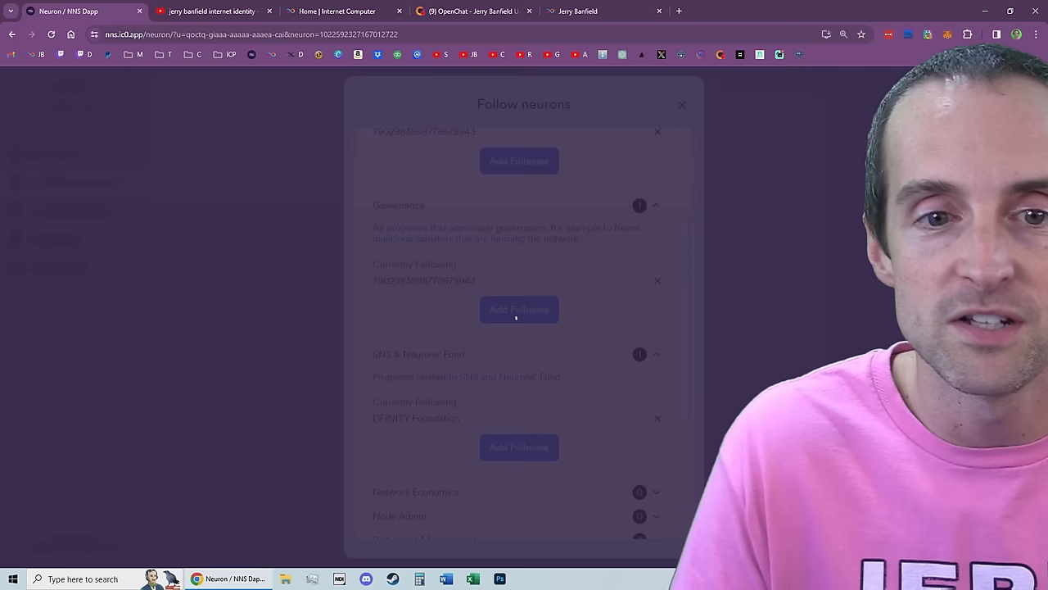
left_click(518, 309)
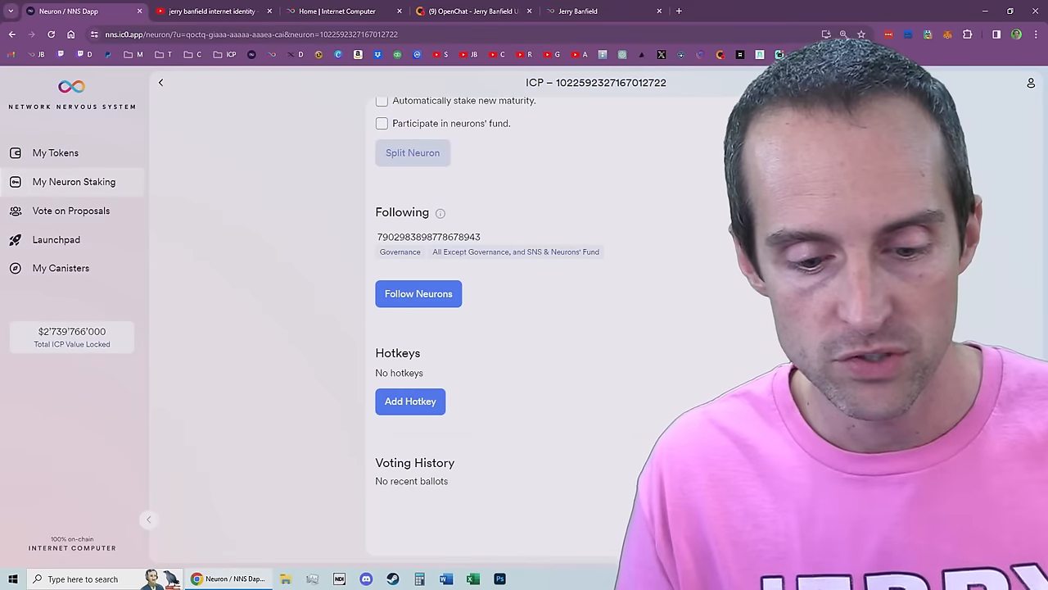
key("F11")
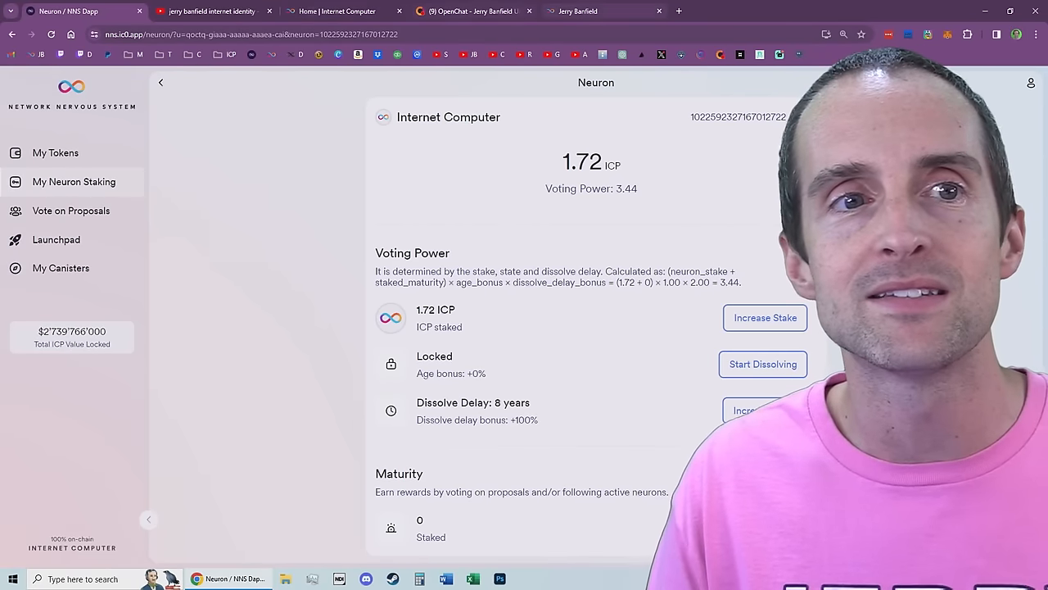
left_click(344, 11)
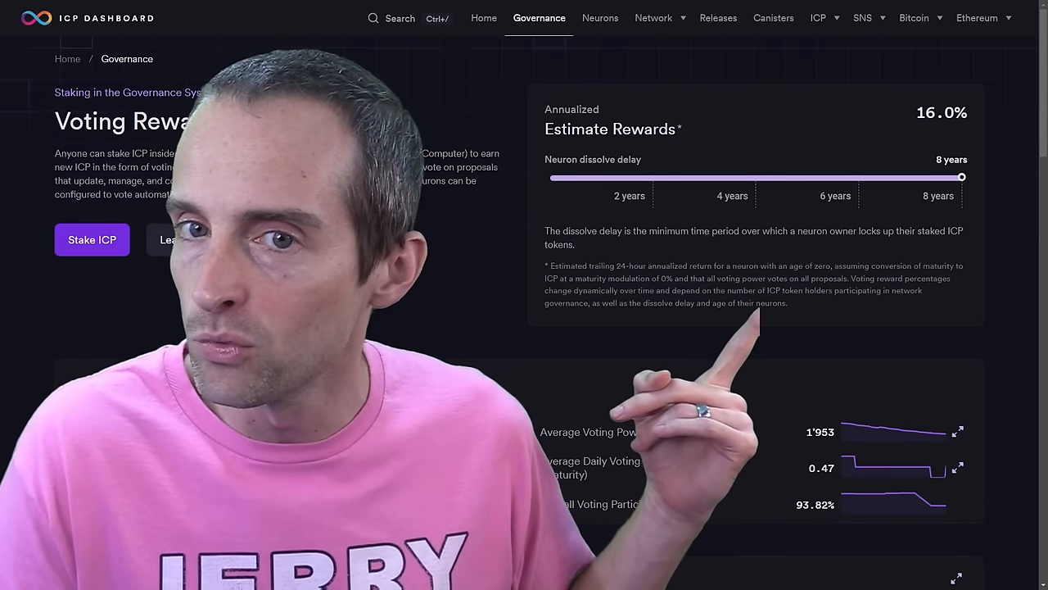
View ICP Dashboard's Circulation page with voting rewards function and disbursed voting rewards charts.
left_click(862, 17)
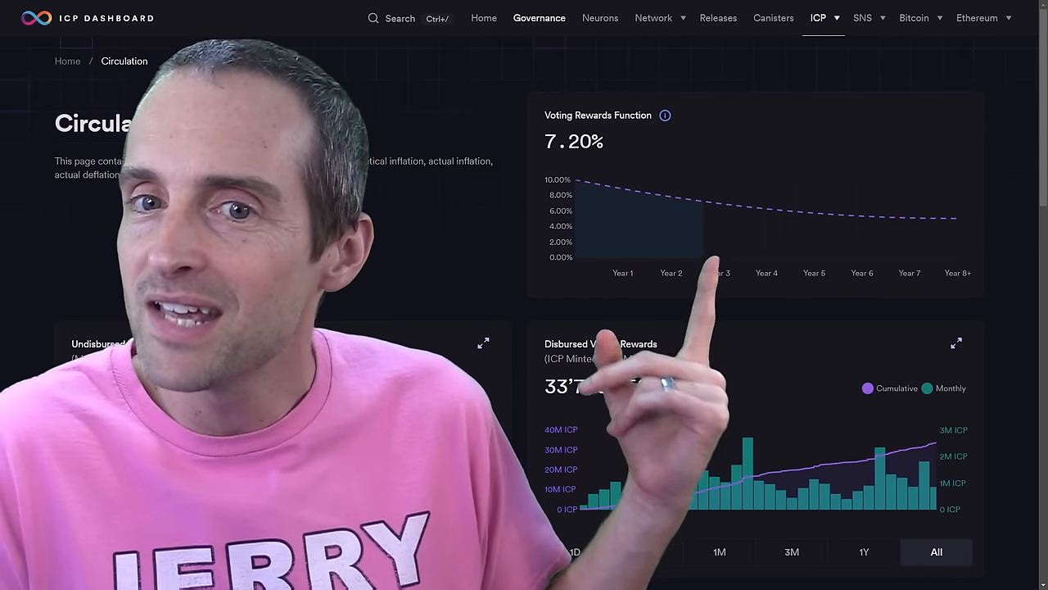
left_click(539, 18)
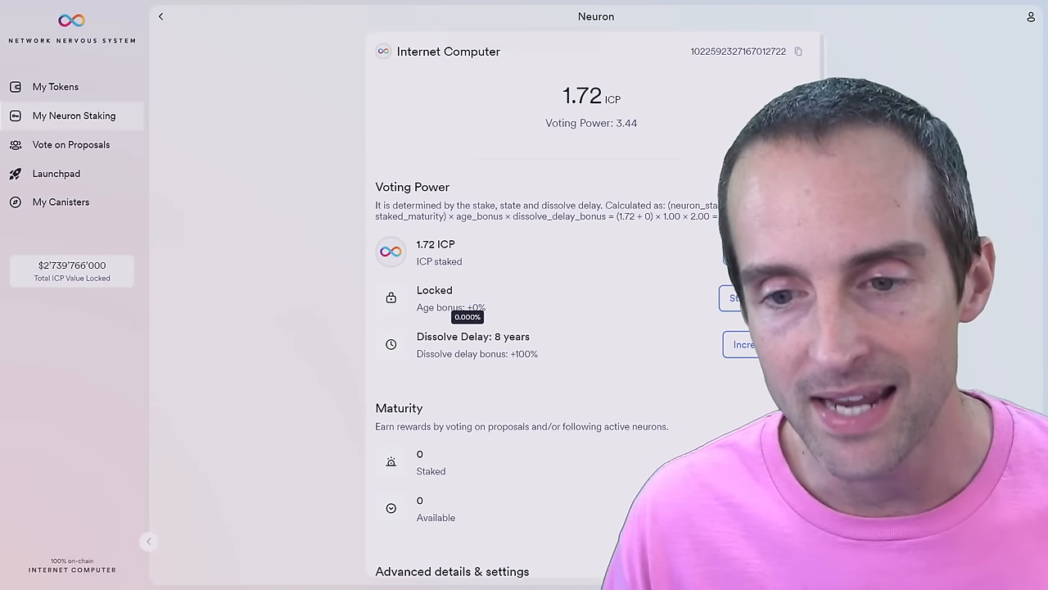
Scroll through the 1.72 ICP neuron's page: locked, 8-year dissolve delay, zero maturity.
scroll("down", 3)
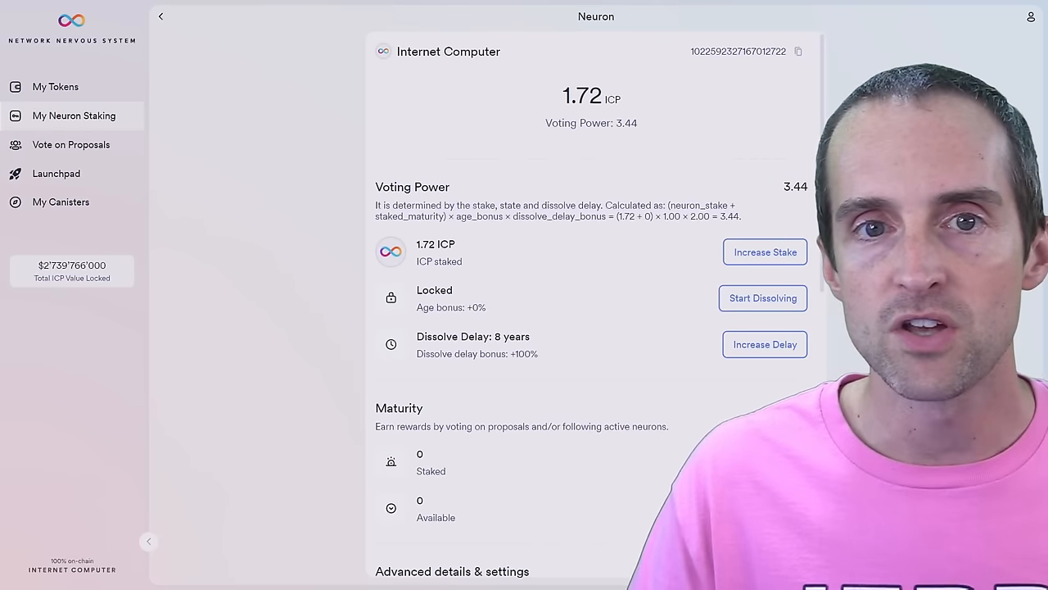
scroll("down", 3)
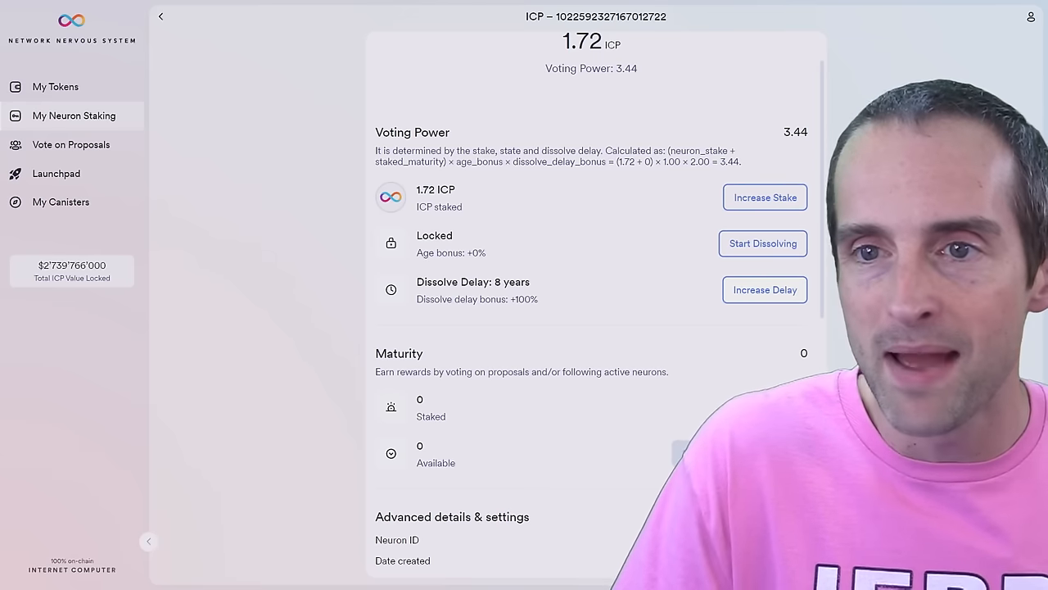
scroll("down", 3)
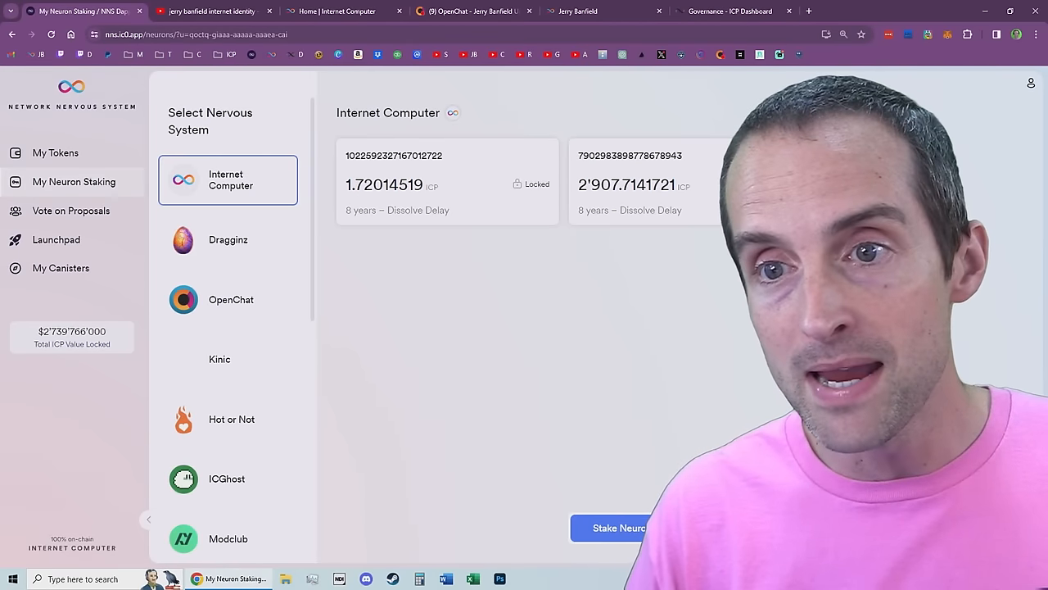
Look up the large neuron's ID and read the 8-year estimate: 16.3% annual, 1.34 daily.
left_click(729, 11)
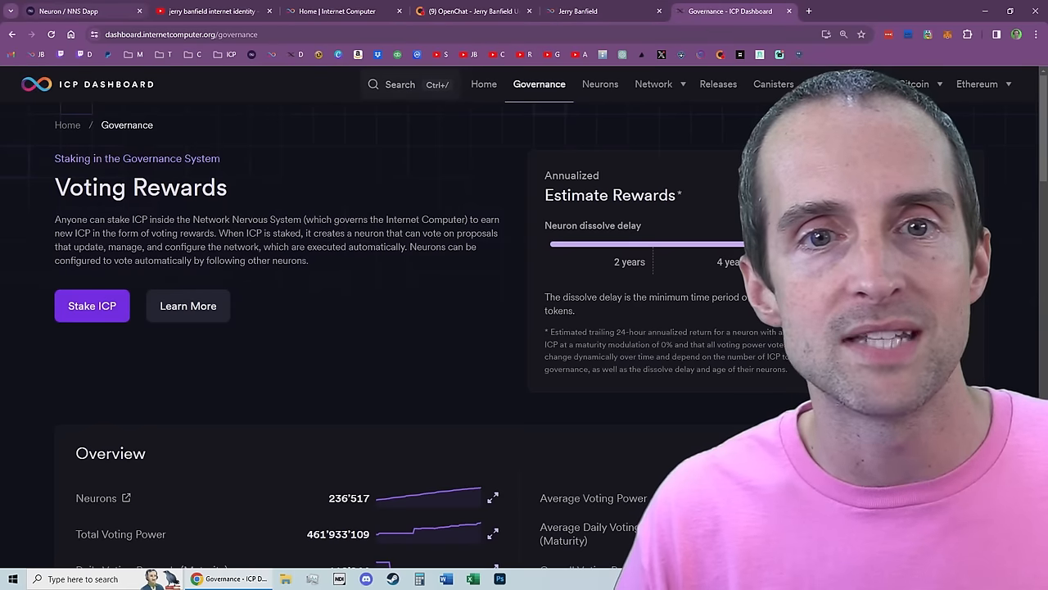
left_click(399, 84)
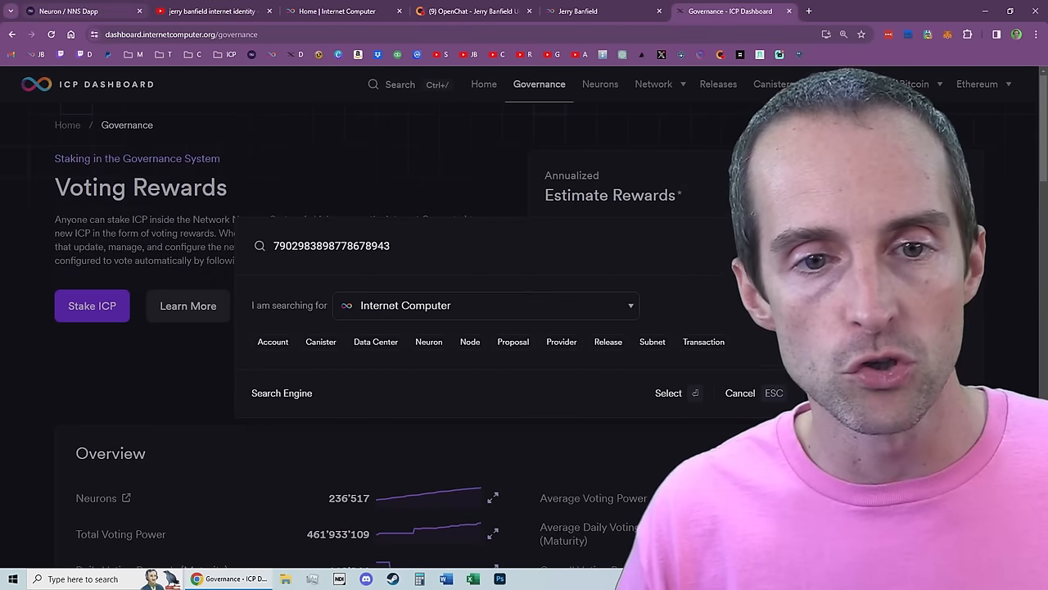
left_click(428, 341)
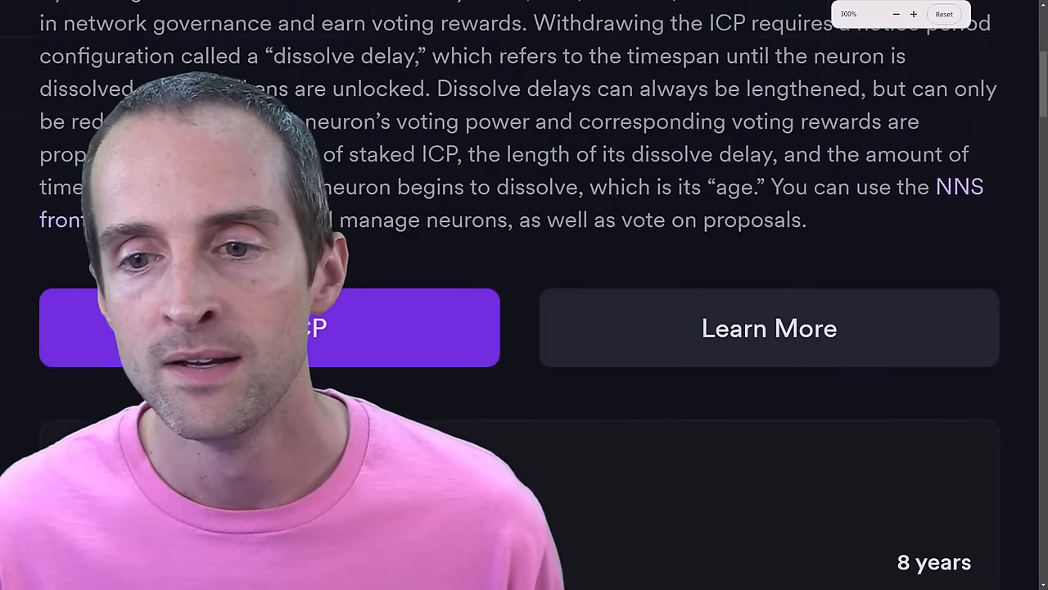
scroll("down", 3)
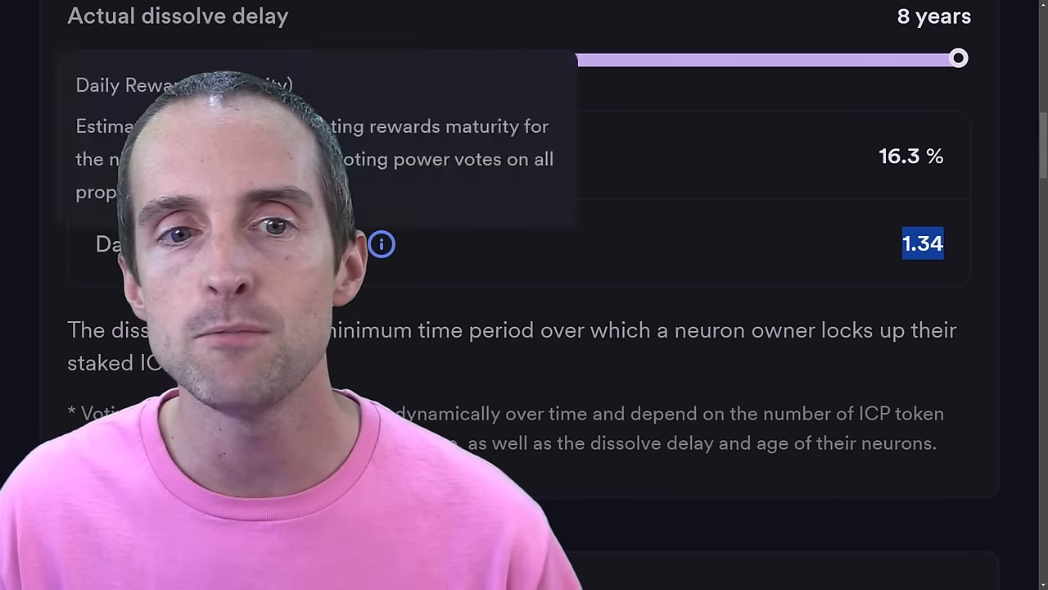
mouse_move(382, 243)
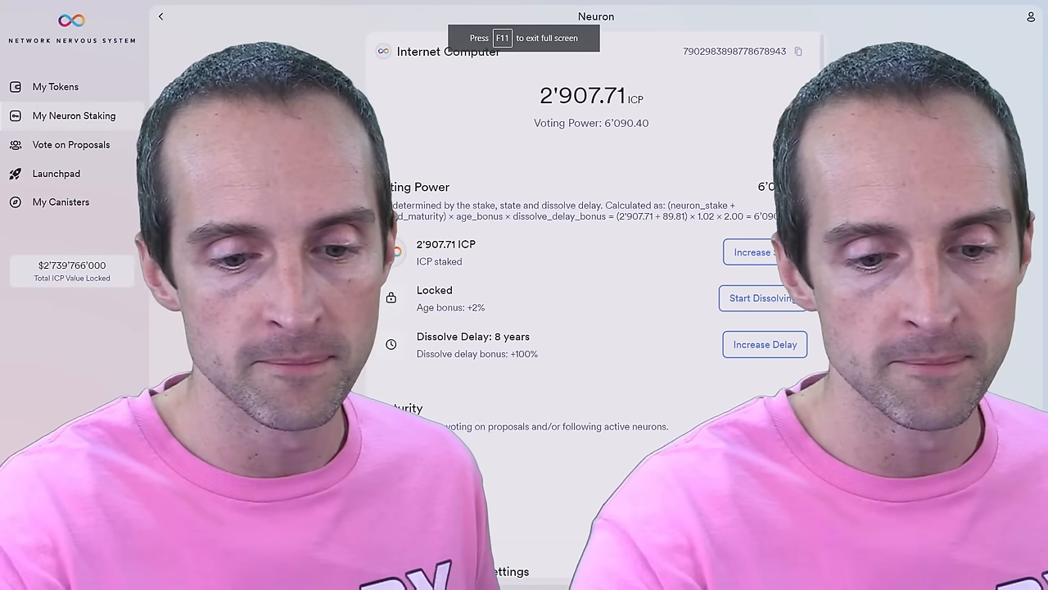
Scroll the 2,907.71 ICP neuron to Maturity: 89.81 staked, automatic staking enabled.
scroll("down", 3)
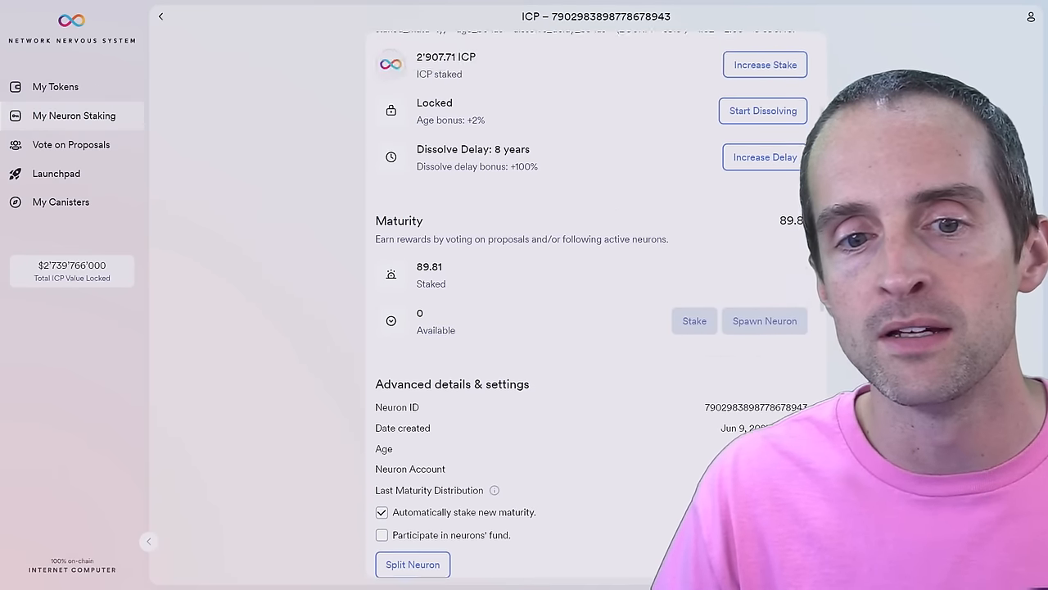
scroll("down", 3)
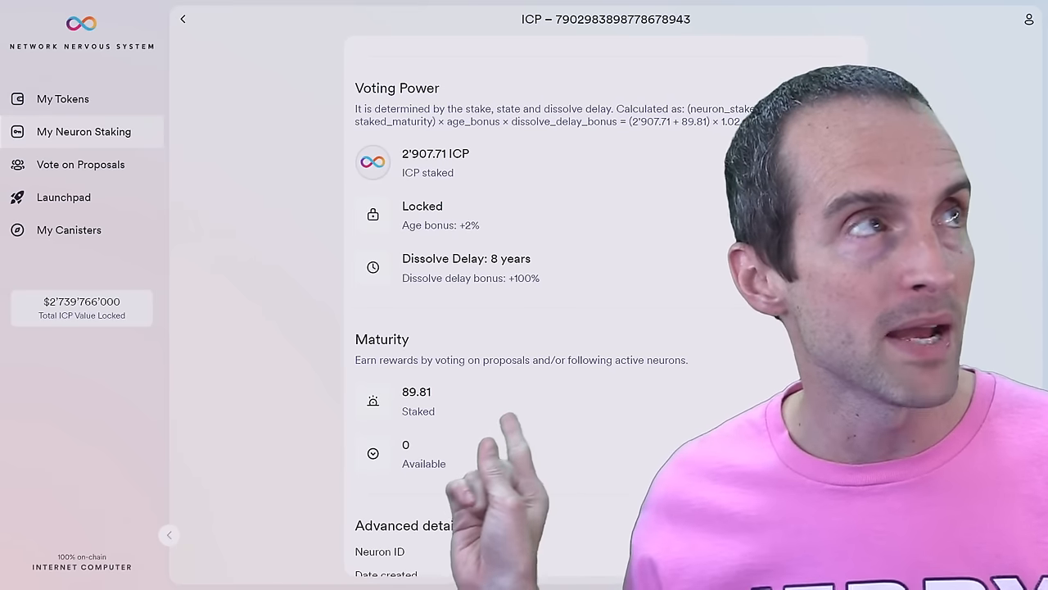
scroll("down", 3)
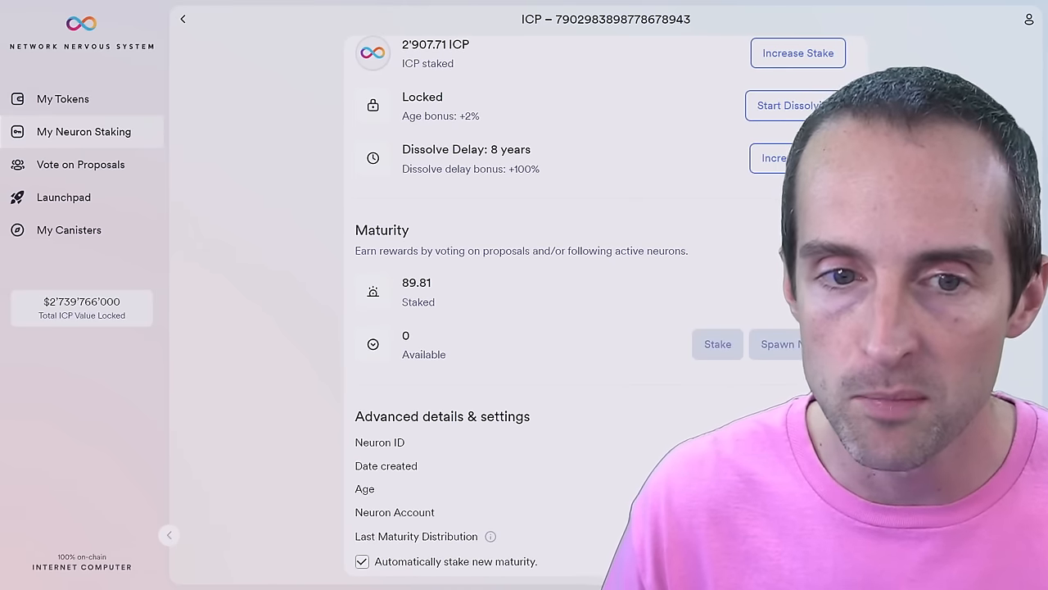
scroll("down", 3)
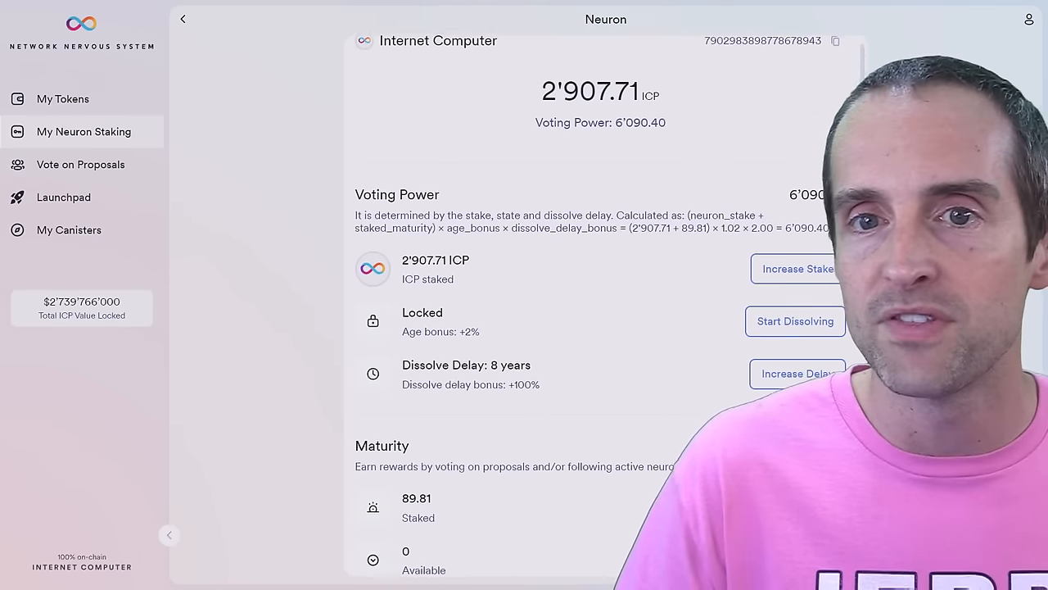
scroll("down", 3)
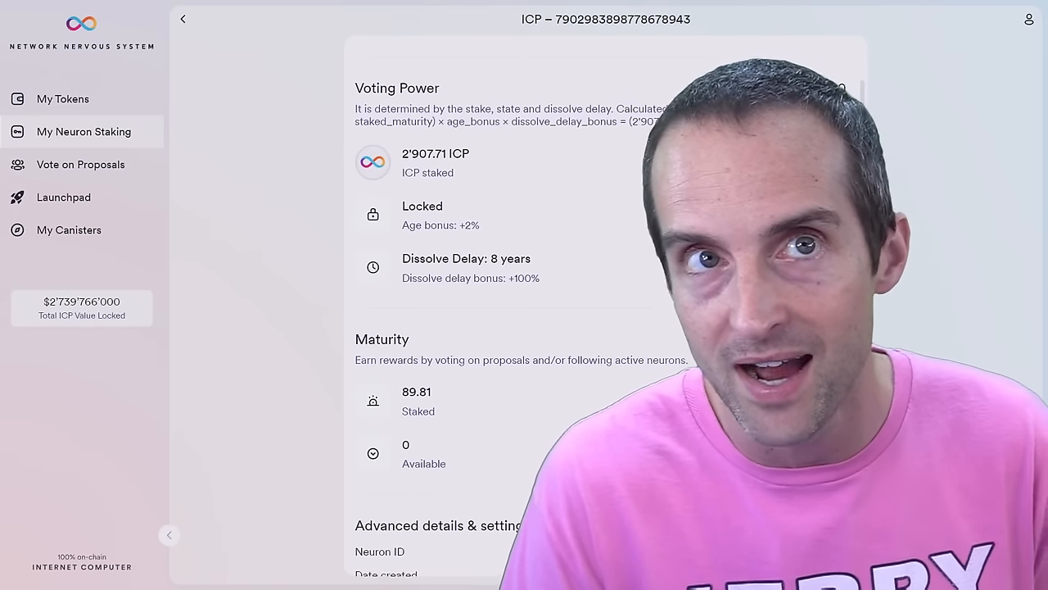
scroll("down", 3)
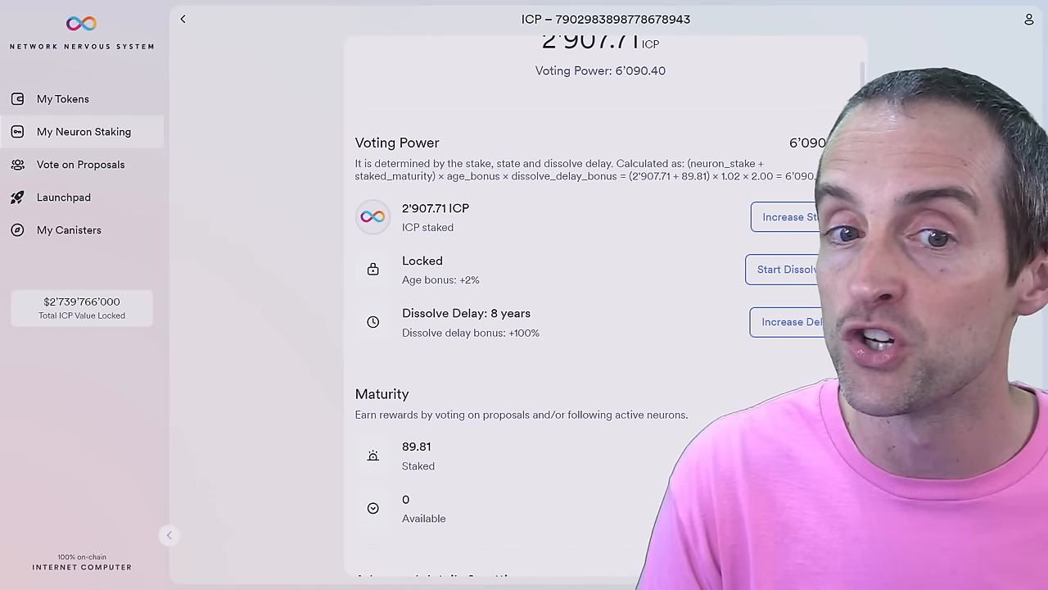
scroll("down", 3)
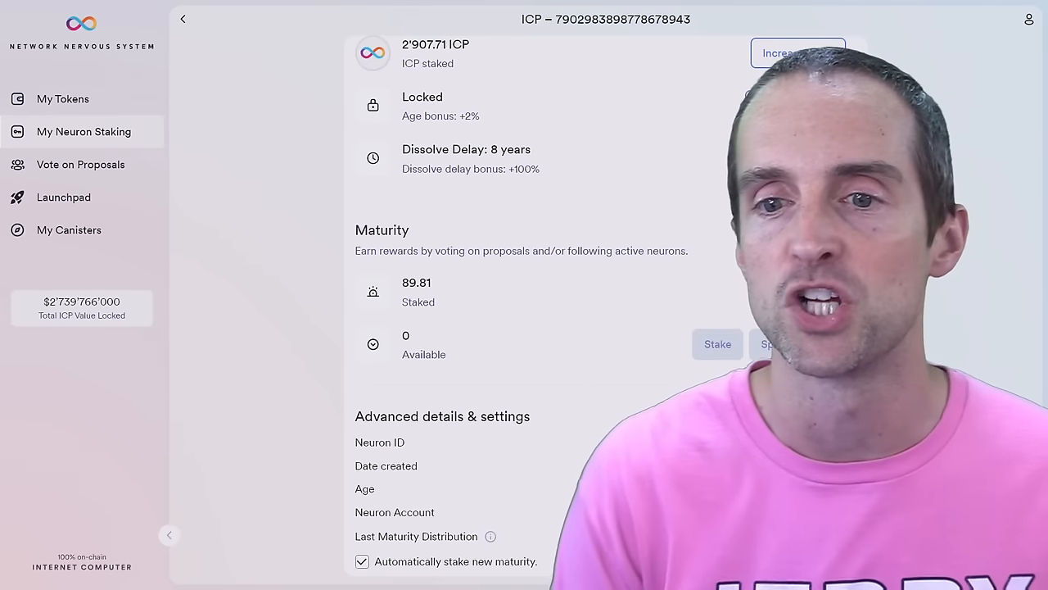
scroll("down", 3)
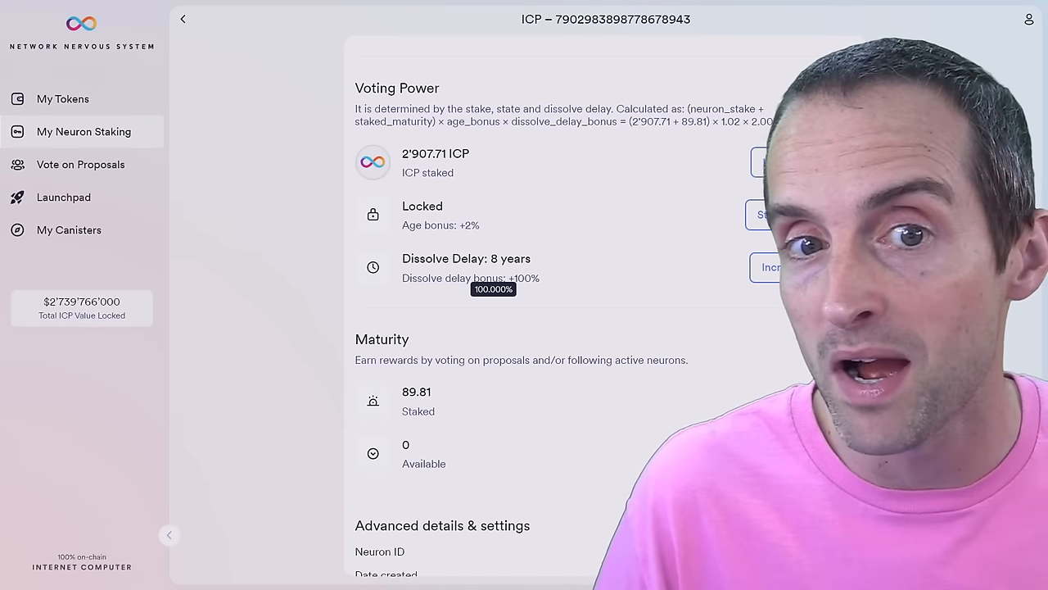
scroll("down", 3)
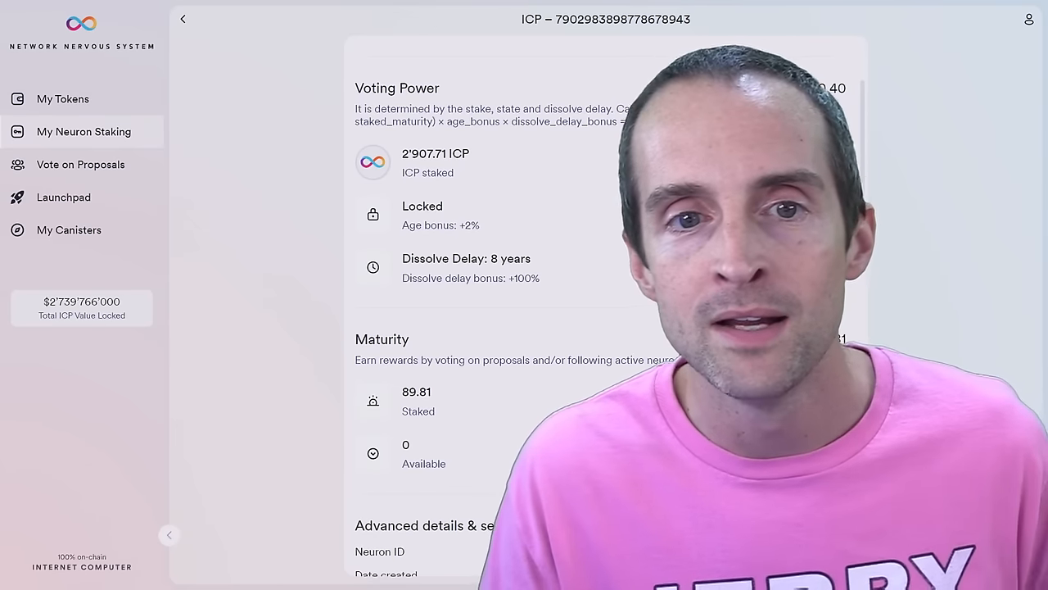
Return to the Internet Computer neurons list showing both locked 8-year neurons.
scroll("down", 3)
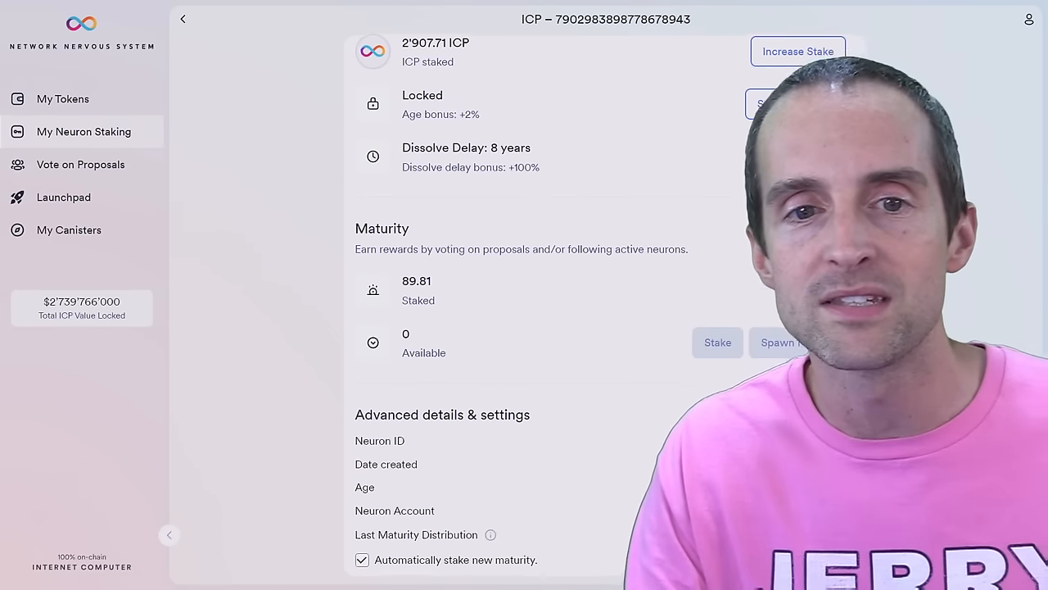
scroll("down", 3)
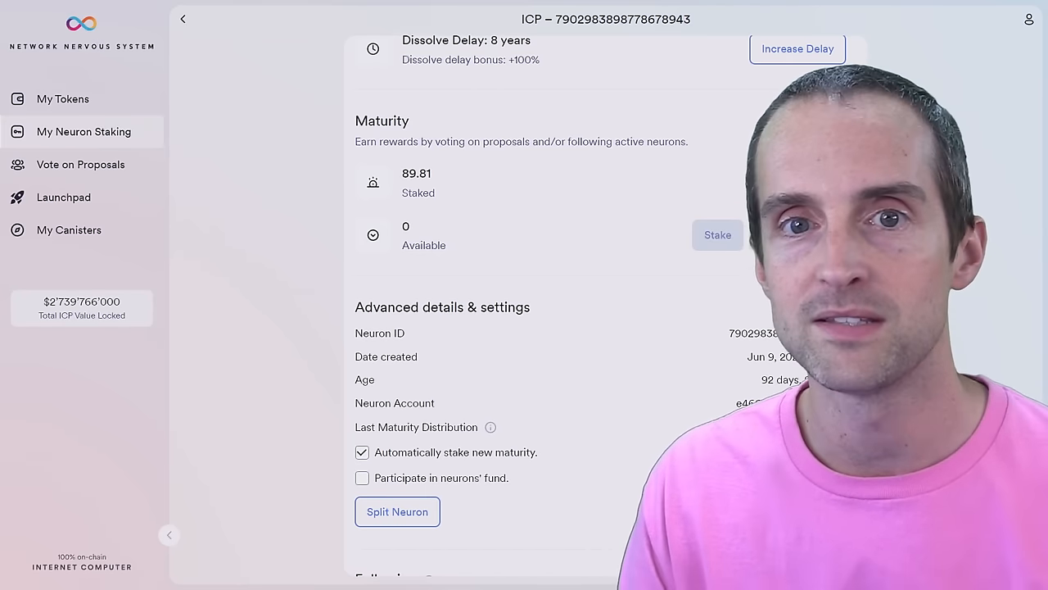
scroll("up", 3)
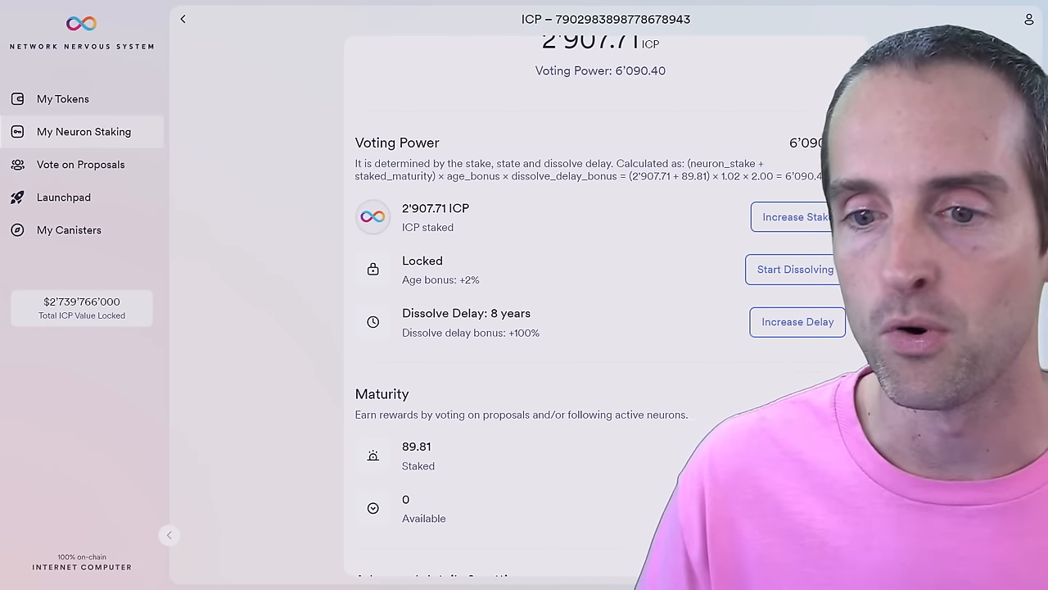
left_click(344, 11)
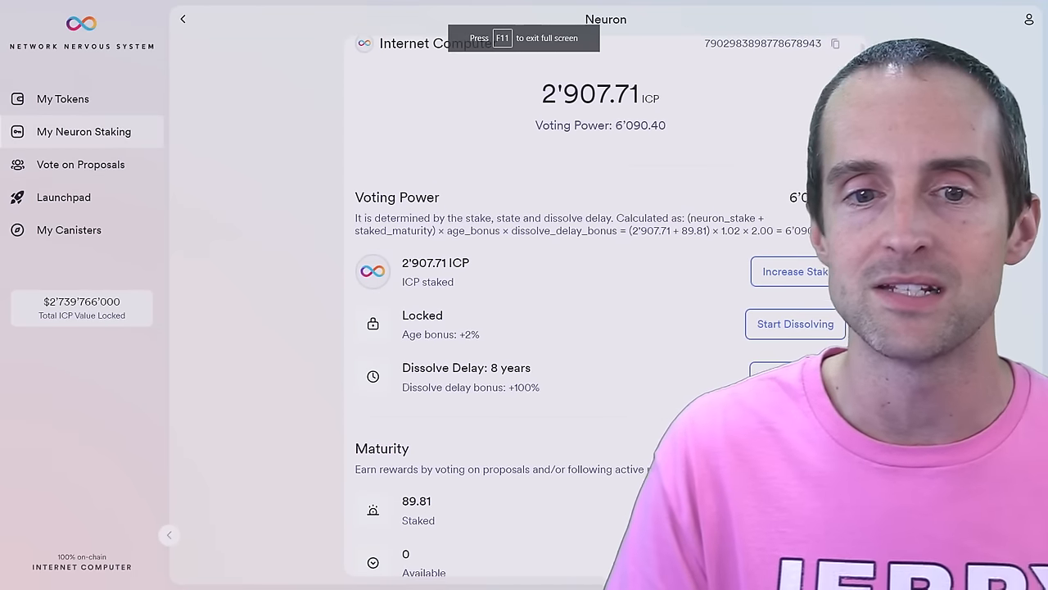
Scroll the main neuron's advanced details: created June 9, 2023, aged 92 days.
scroll("down", 3)
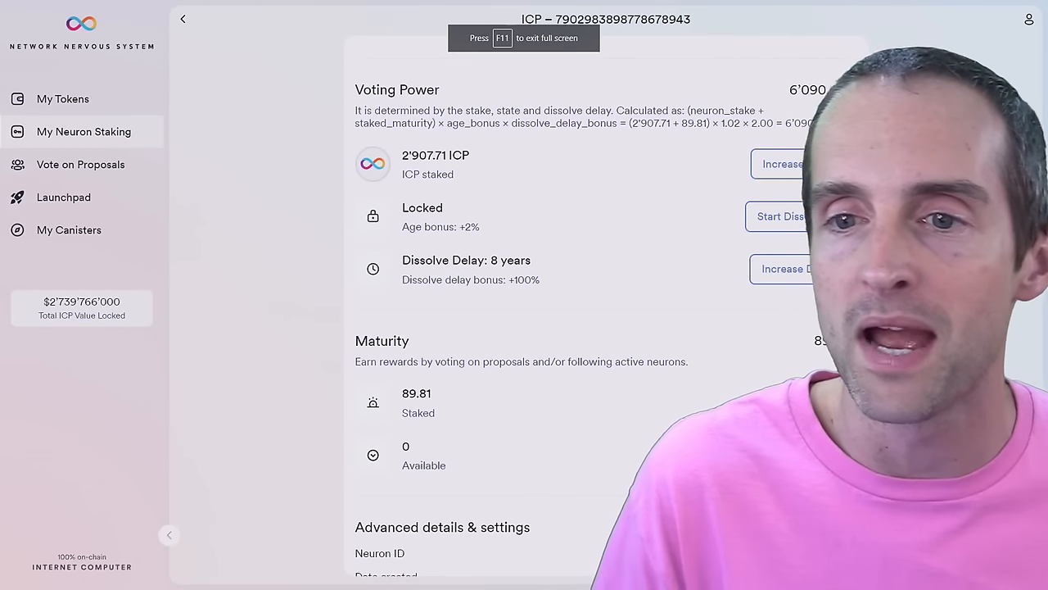
scroll("down", 3)
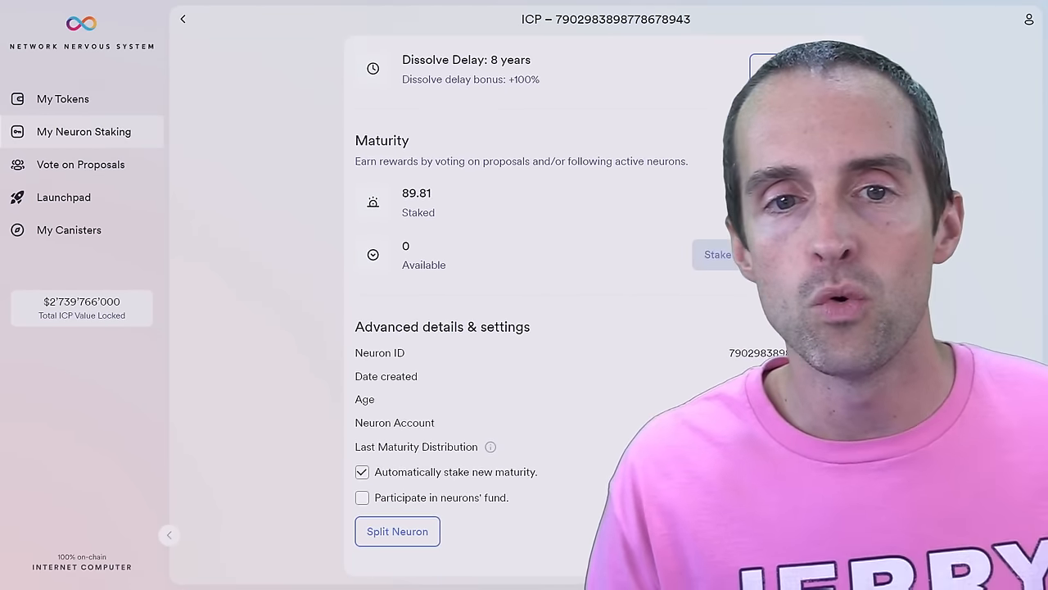
scroll("down", 3)
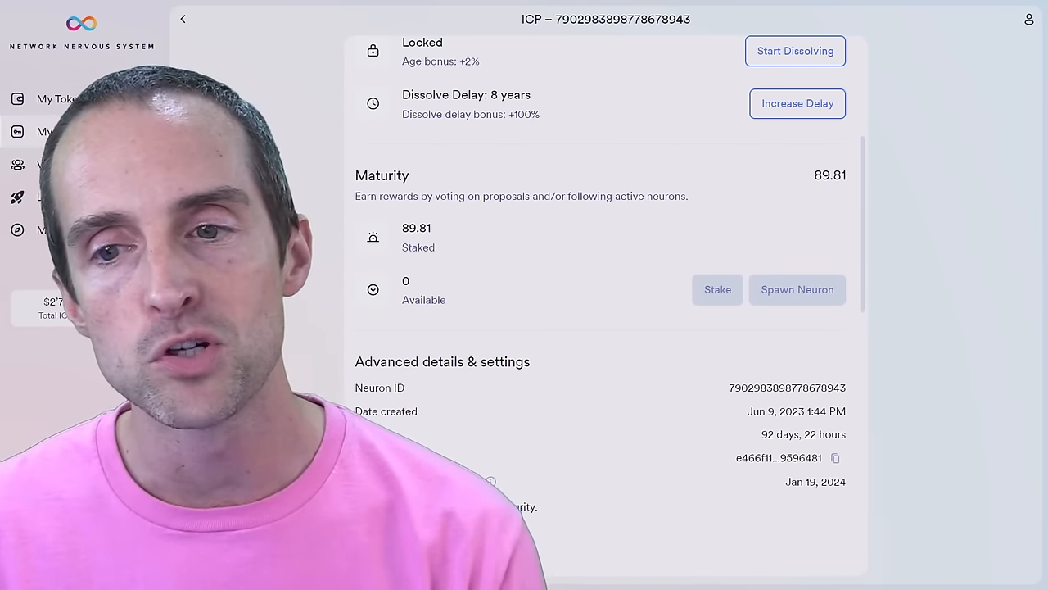
mouse_move(796, 289)
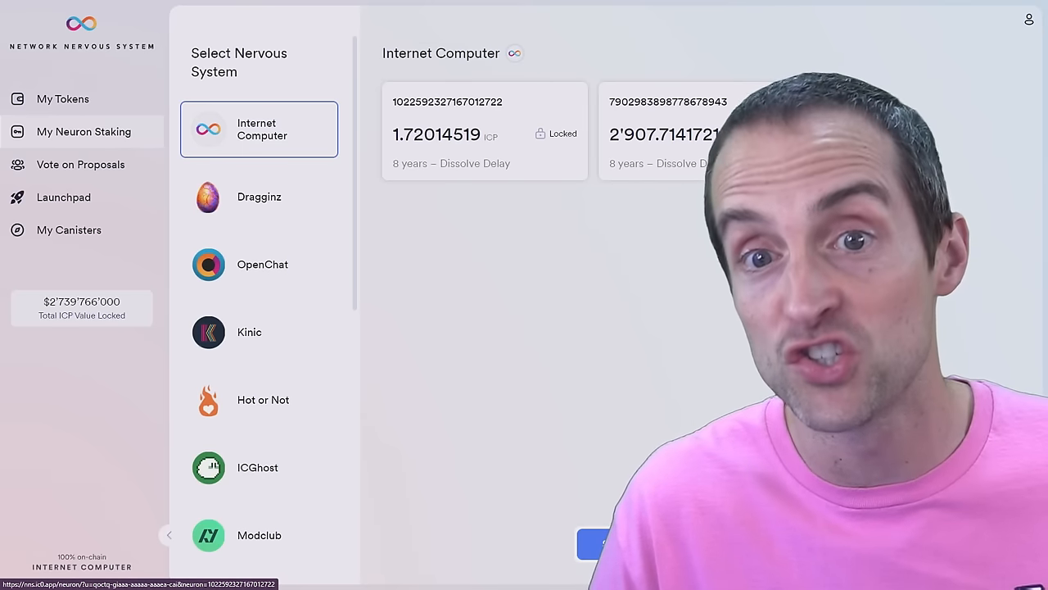
left_click(62, 98)
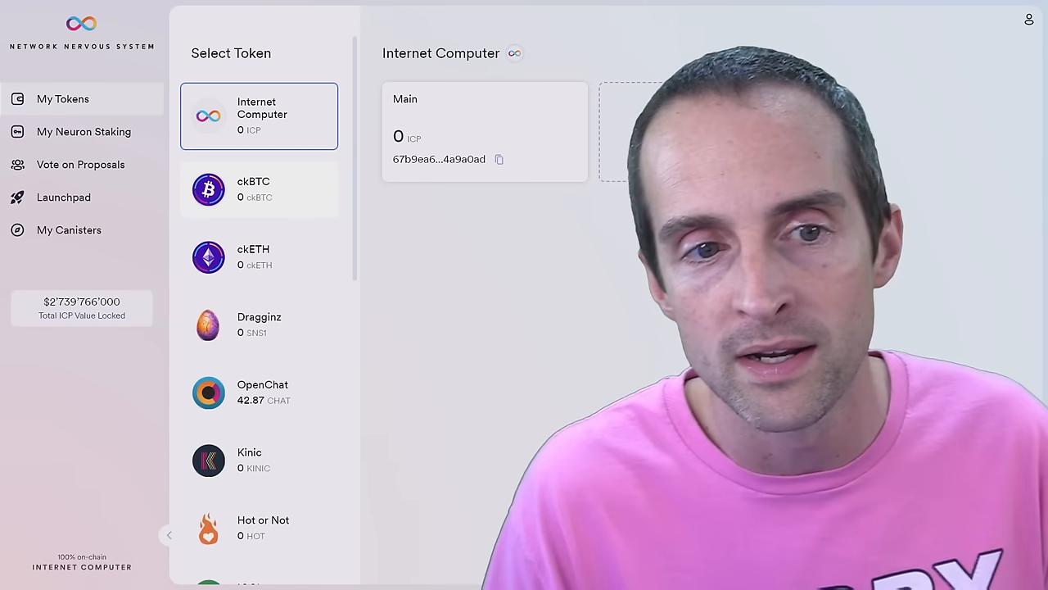
left_click(84, 131)
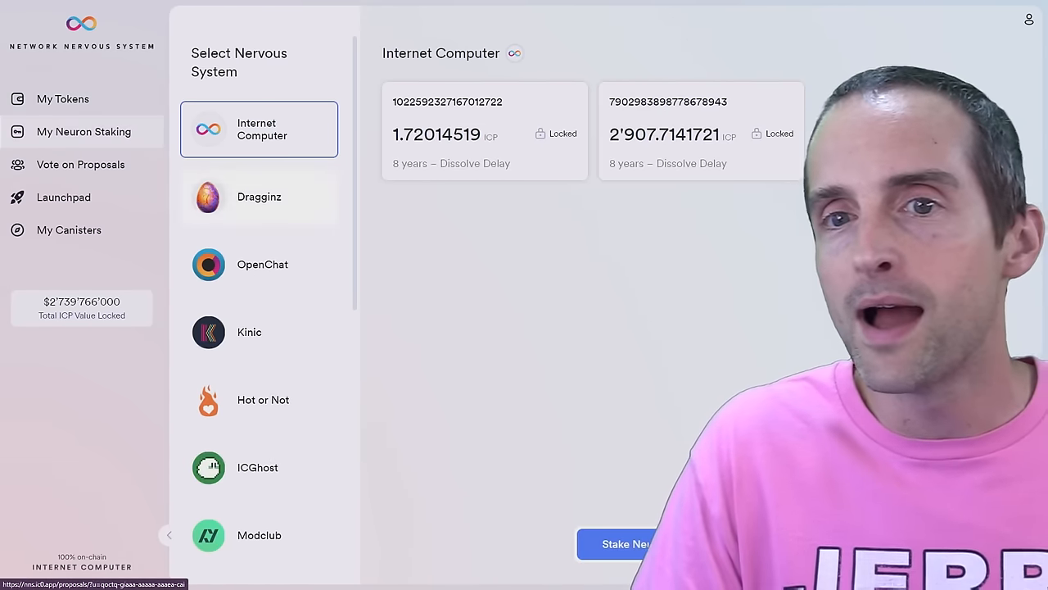
left_click(700, 131)
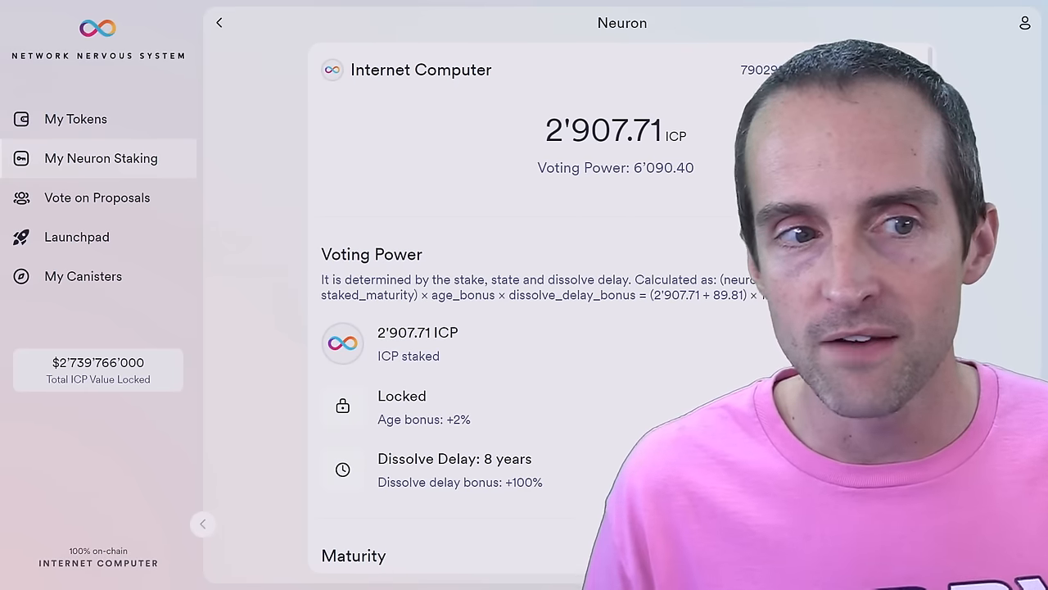
Browse Vote on Proposals and open proposal 127066, Create SNS for Sneed DAO.
left_click(96, 197)
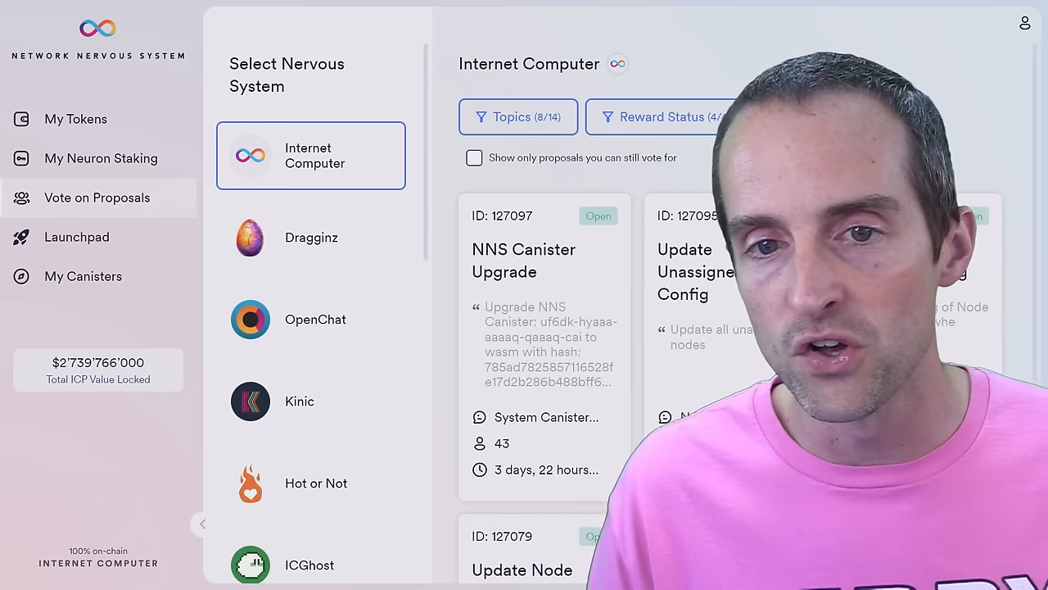
scroll("up", 3)
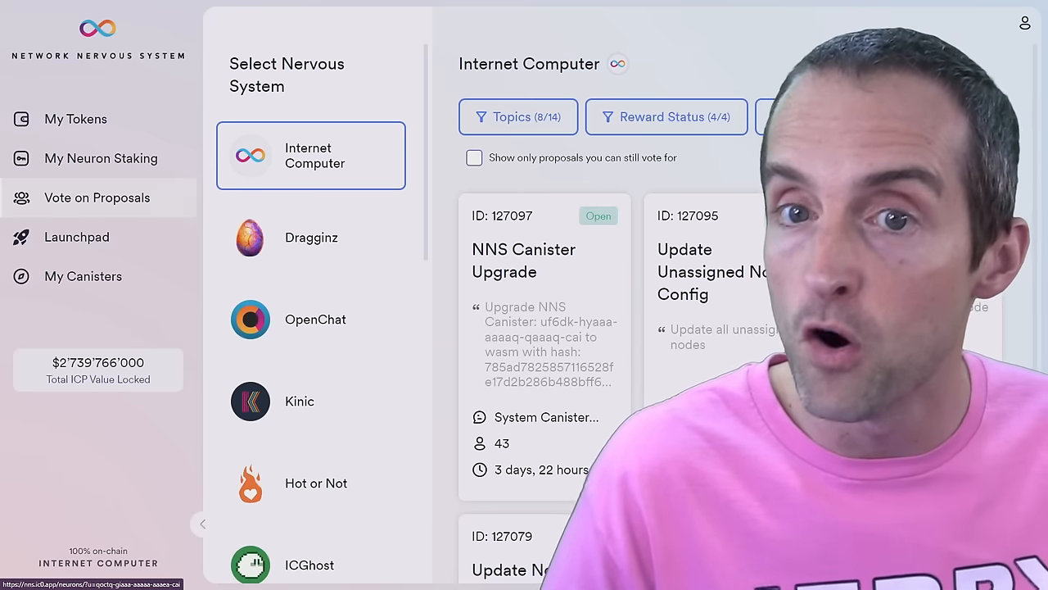
scroll("down", 3)
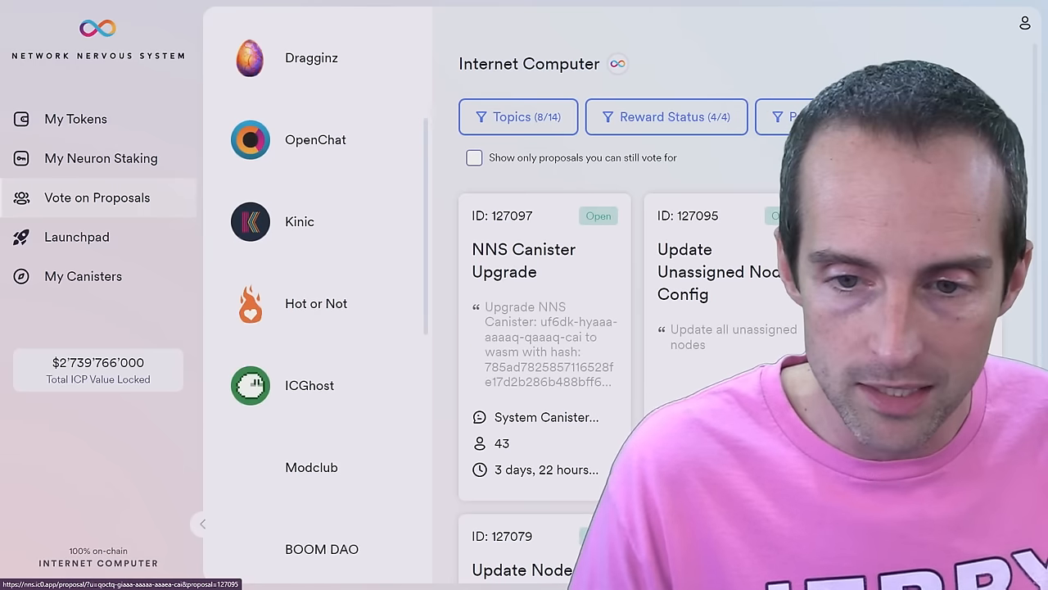
scroll("down", 3)
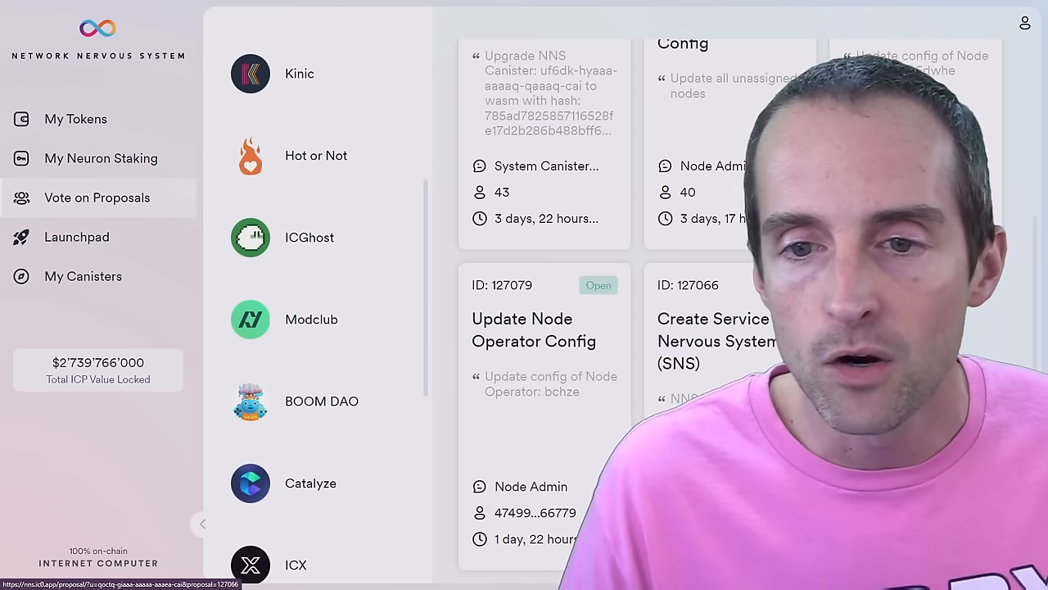
left_click(712, 341)
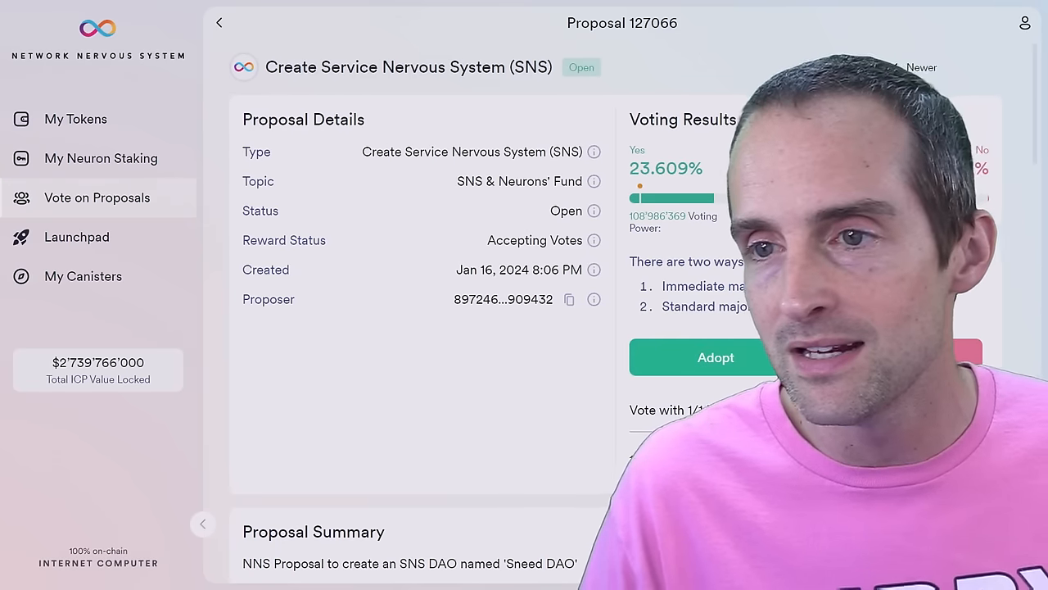
Vote Yes on proposal 127066, raising support to 23.613%, and return to My Neuron Staking.
left_click(716, 357)
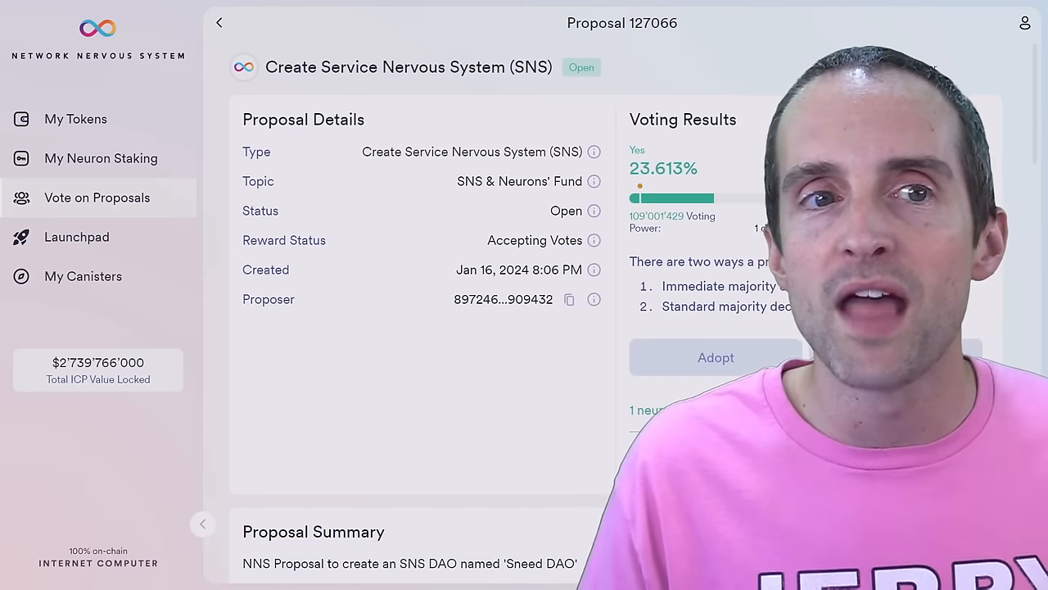
left_click(100, 158)
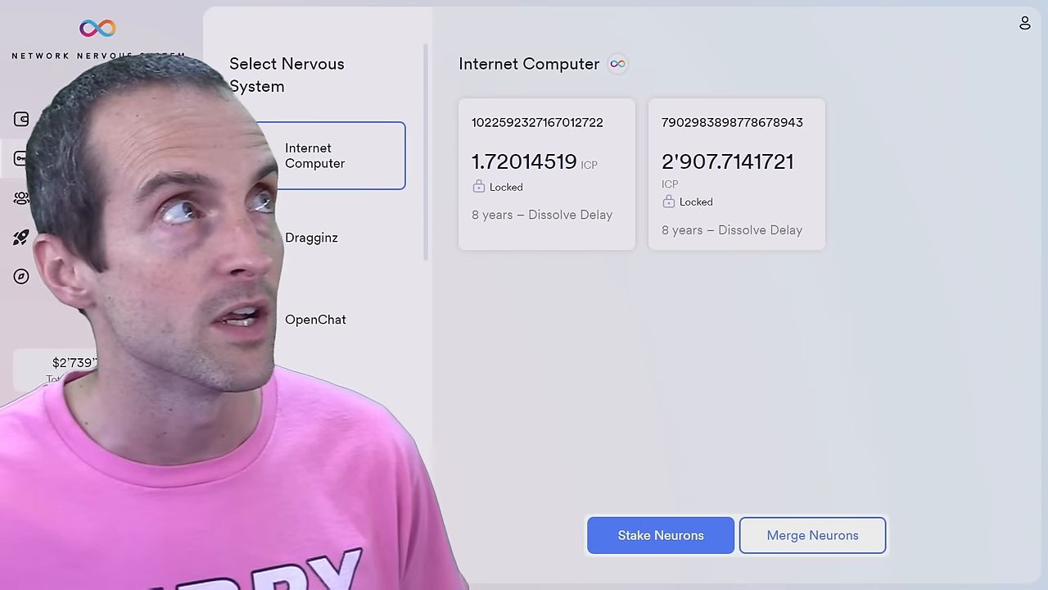
Select the 1.72 ICP neuron and the 2,907.71 ICP target for merging, then review.
left_click(812, 535)
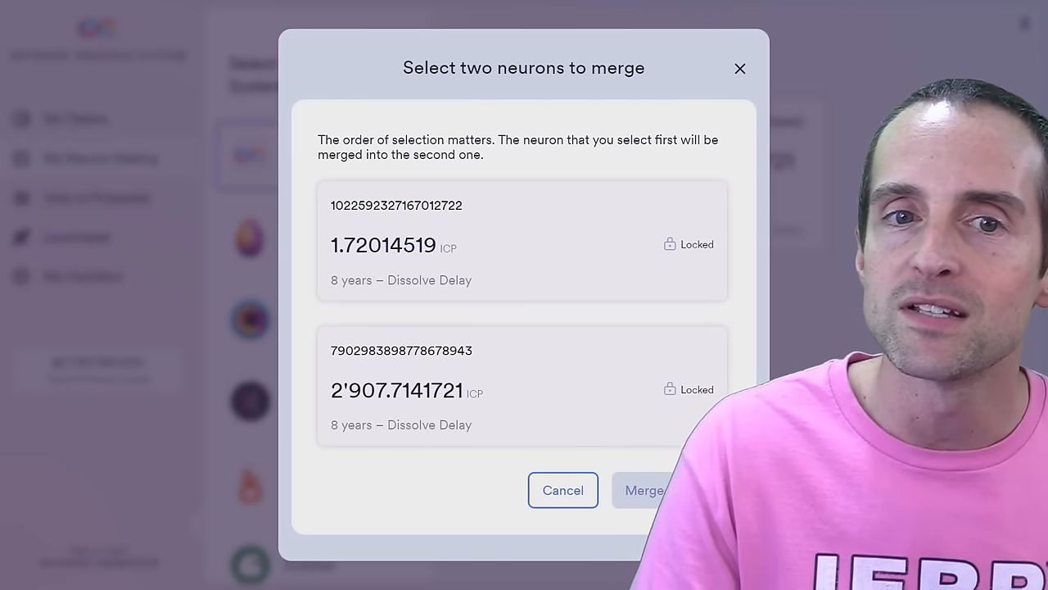
left_click(521, 241)
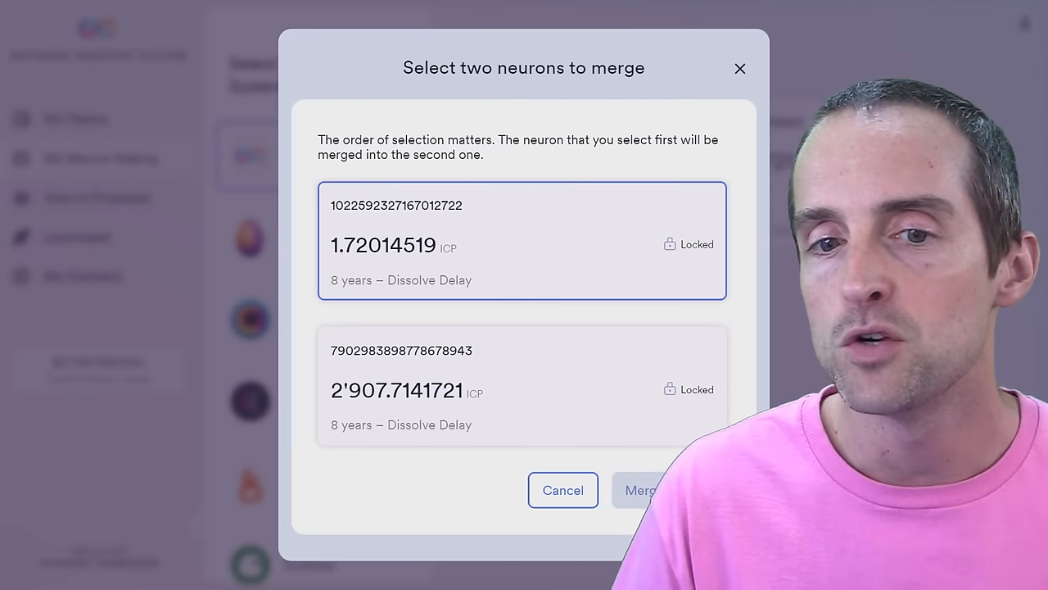
left_click(522, 387)
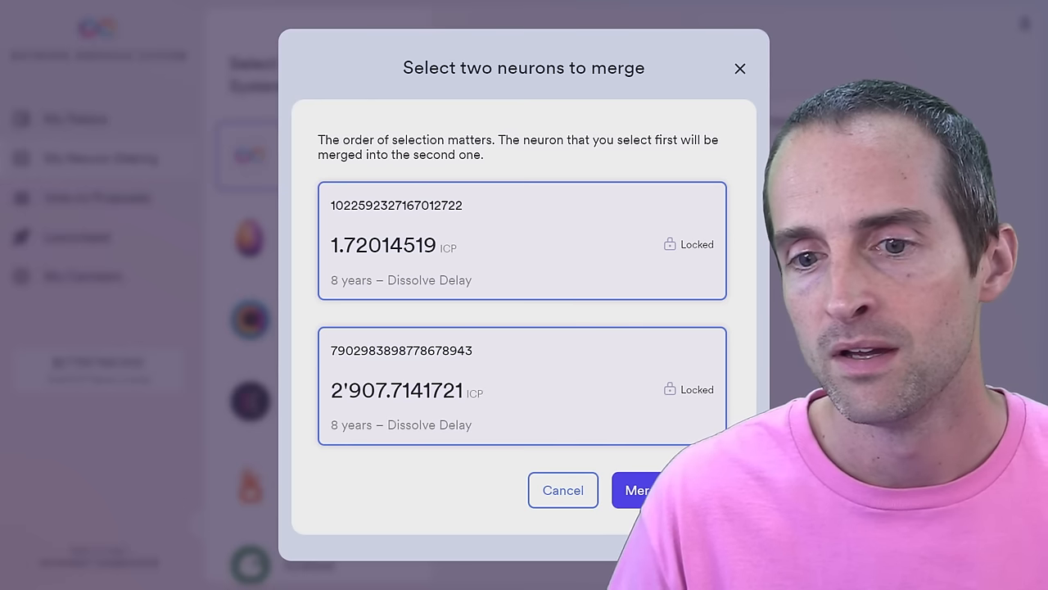
left_click(637, 490)
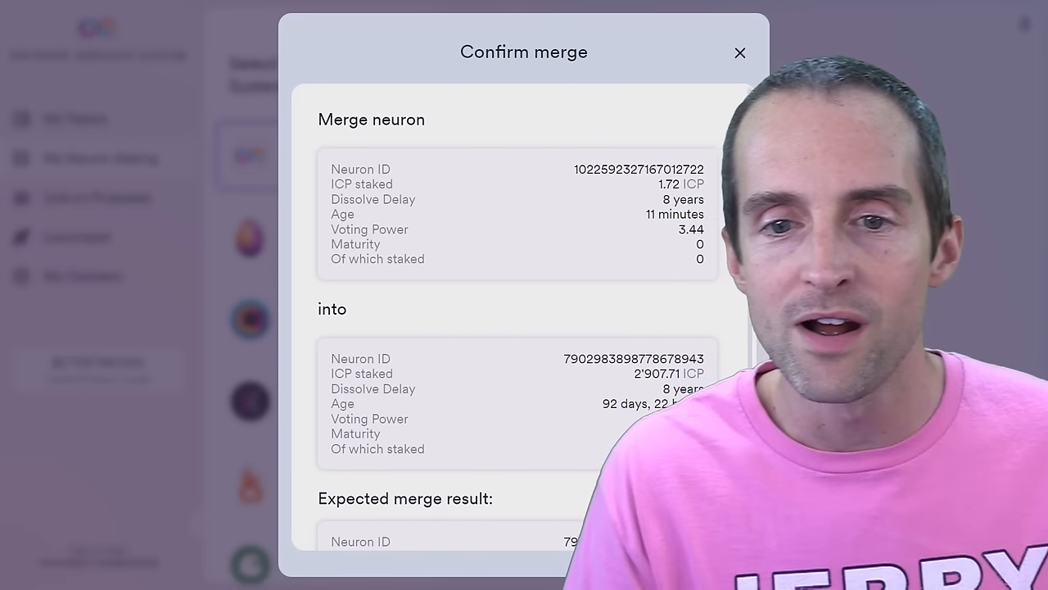
Confirm the merge, producing a 2,909.43 ICP neuron with 6,093.84 voting power.
scroll("down", 3)
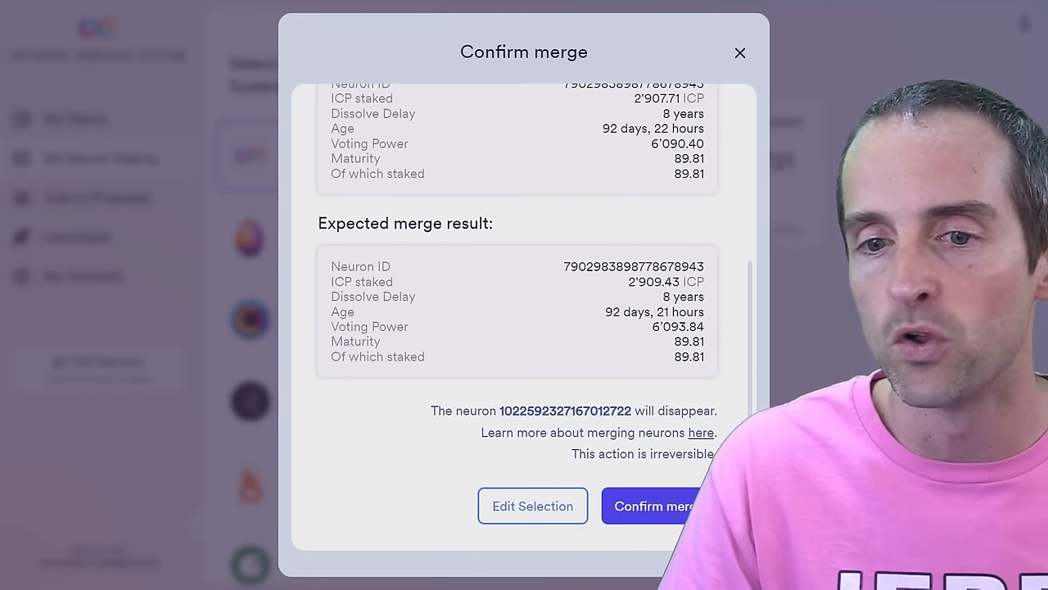
left_click(651, 506)
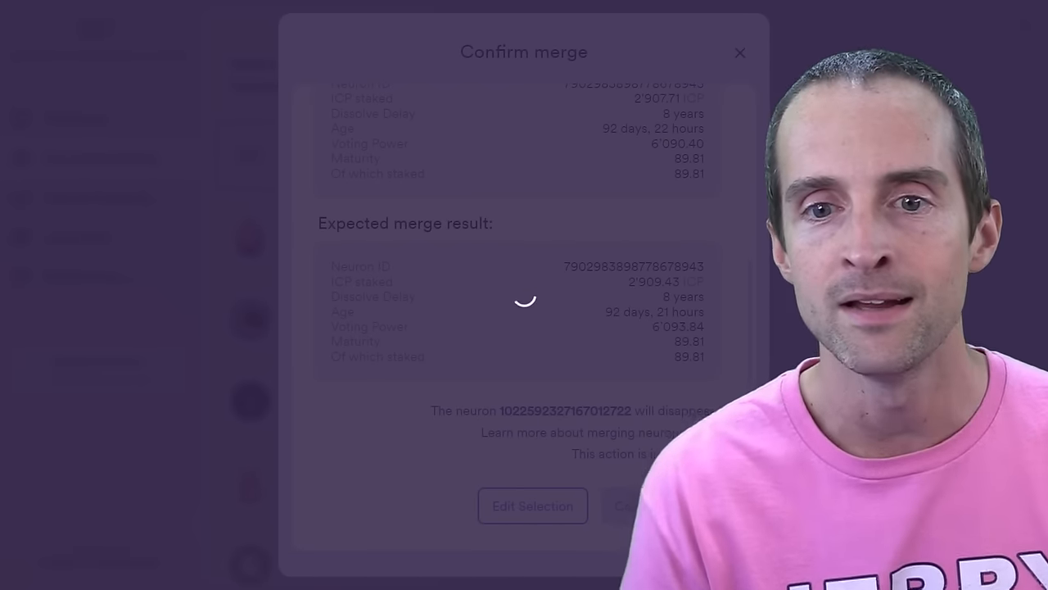
left_click(651, 505)
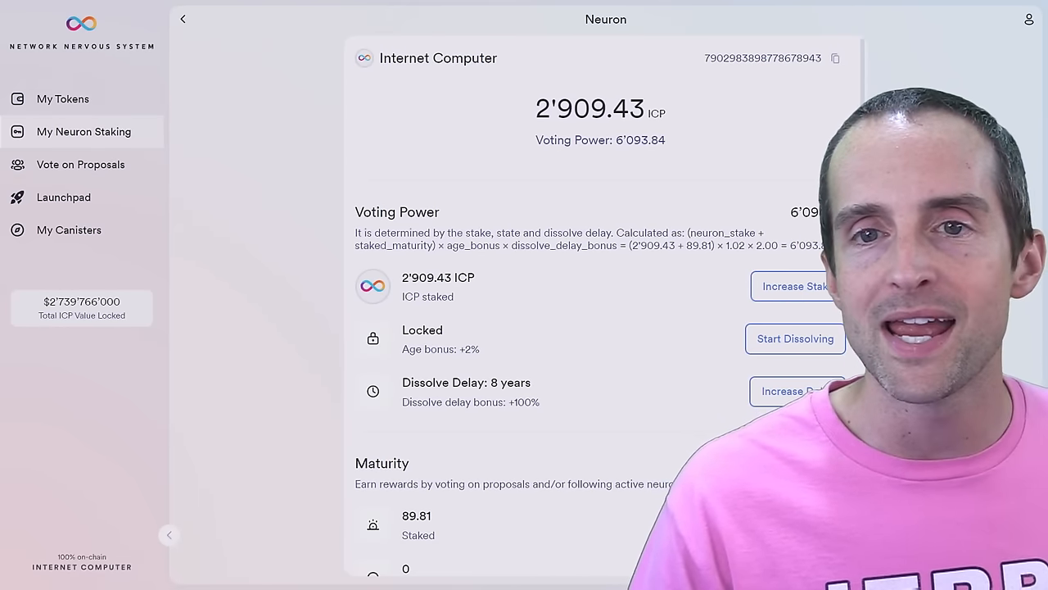
Switch from the merged neuron page to the jerrybanfield.com personal links site.
scroll("down", 3)
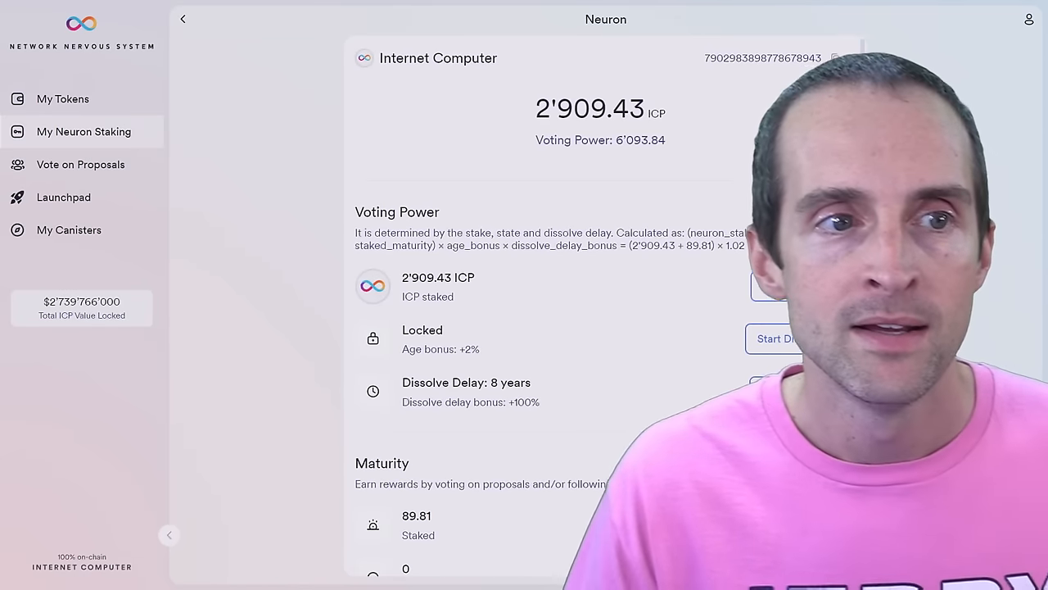
left_click(62, 98)
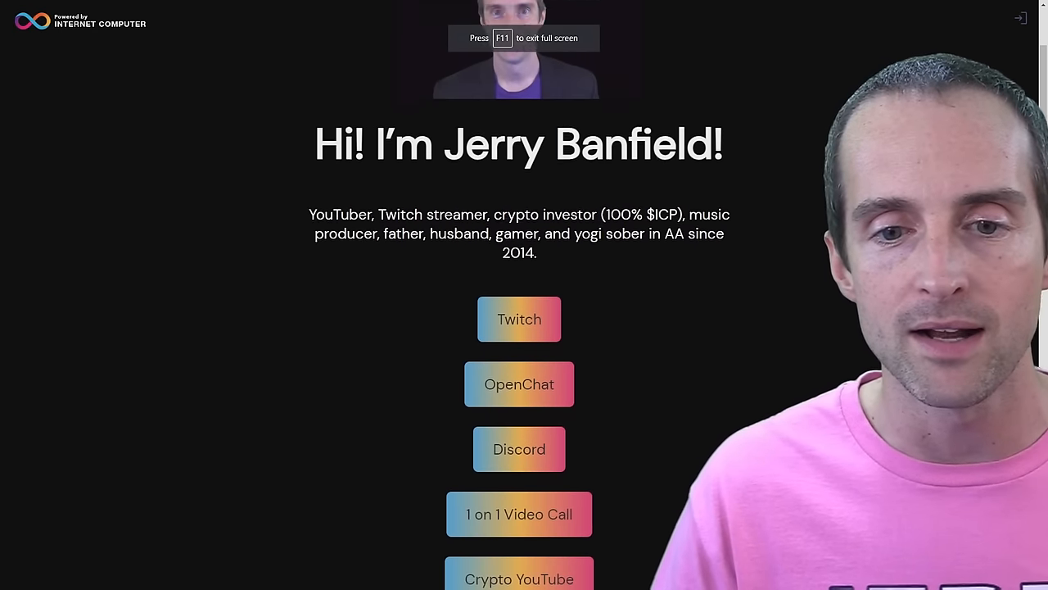
Scroll to OpenChat's Neurons channel post showing the main ICP neuron ID.
scroll("down", 3)
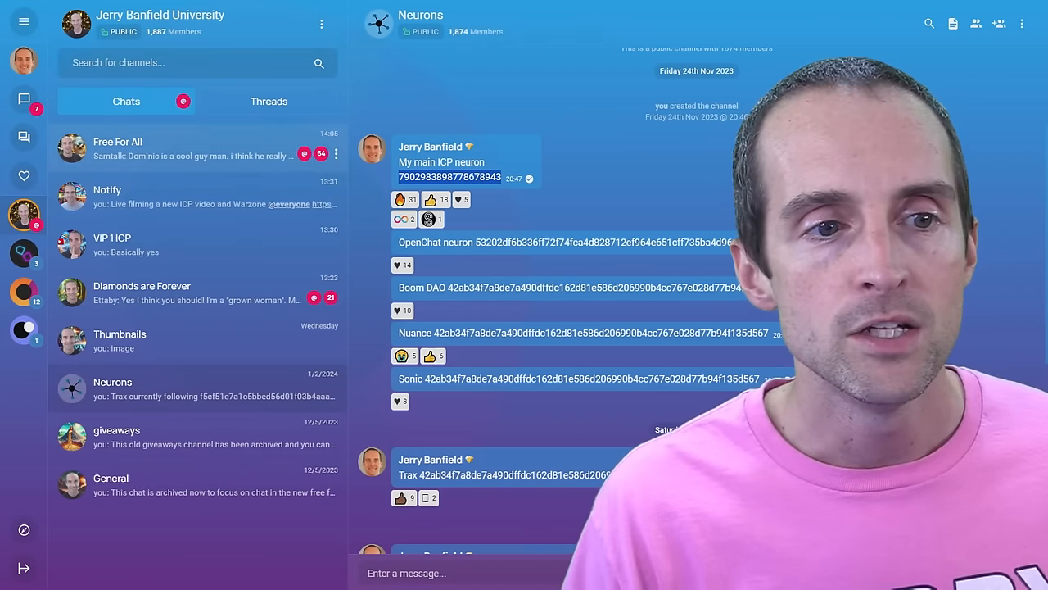
Return to the jerrybanfield.com tab and scroll down its list of link buttons.
left_click(112, 244)
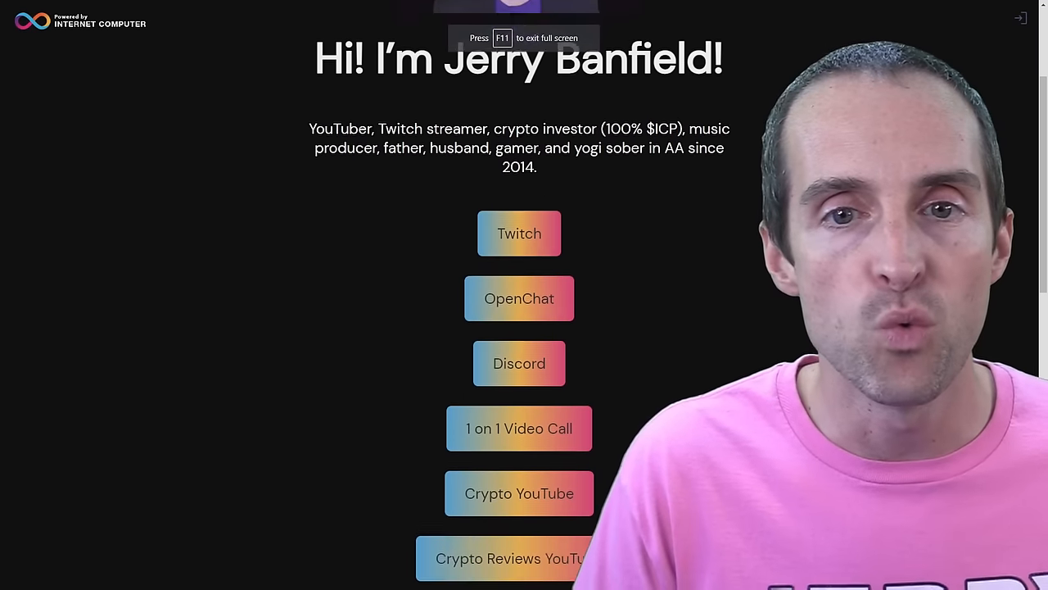
scroll("down", 3)
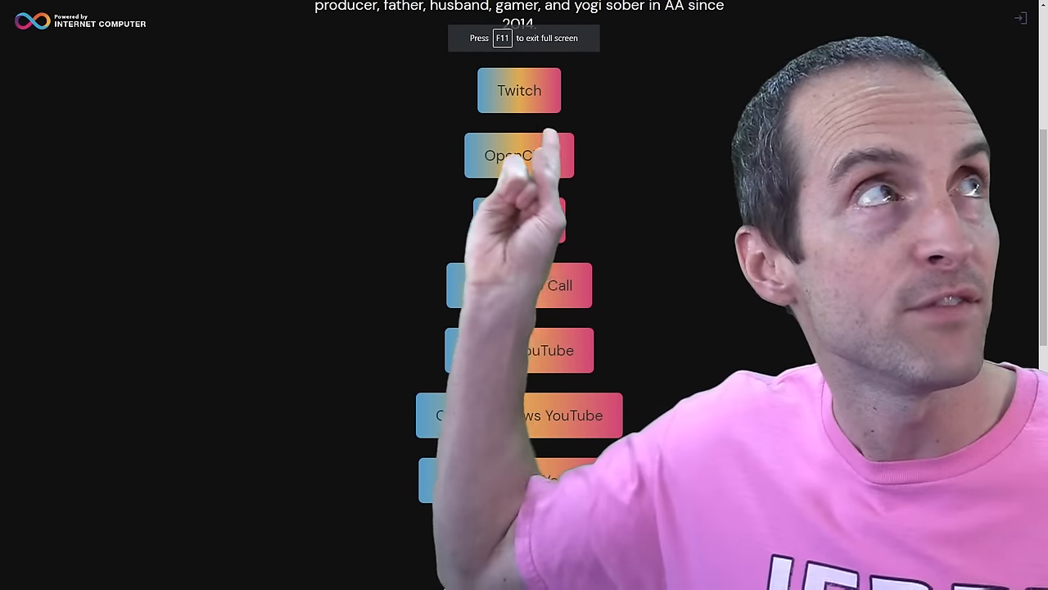